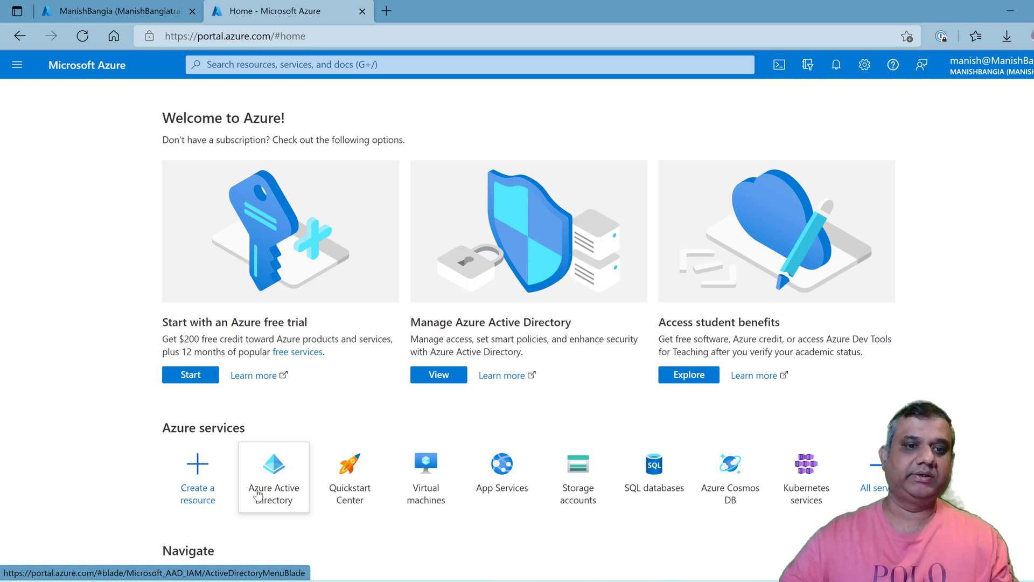
Start a new user from Azure Active Directory > Users.
{"action": "left_click", "coordinate": [274, 478]}
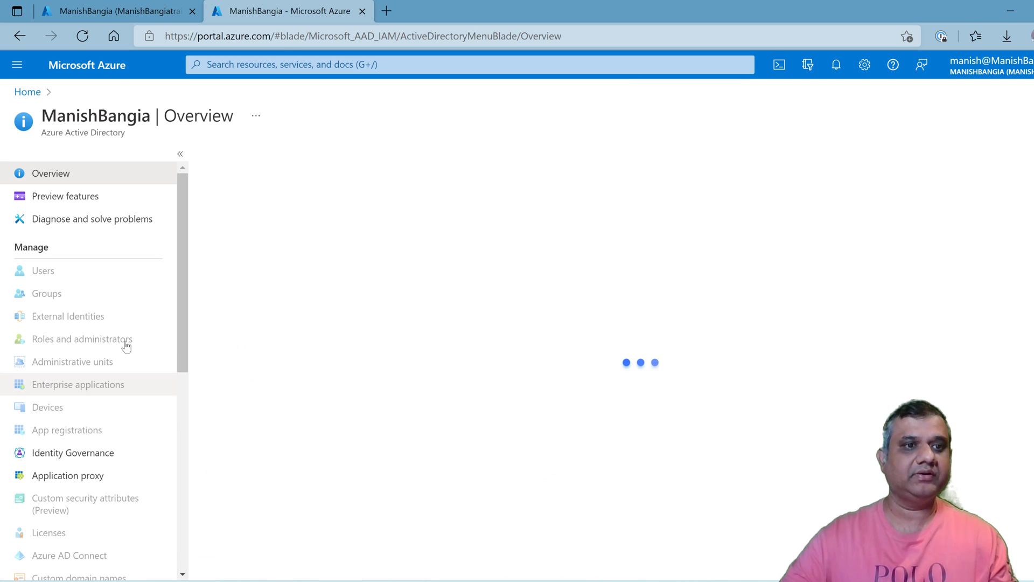
{"action": "left_click", "coordinate": [43, 270]}
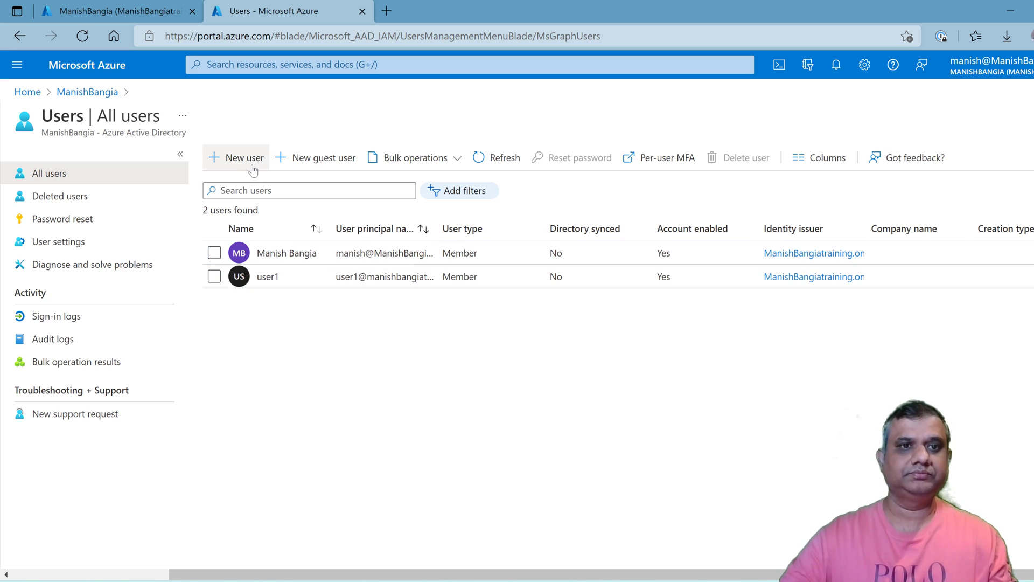
{"action": "left_click", "coordinate": [235, 156]}
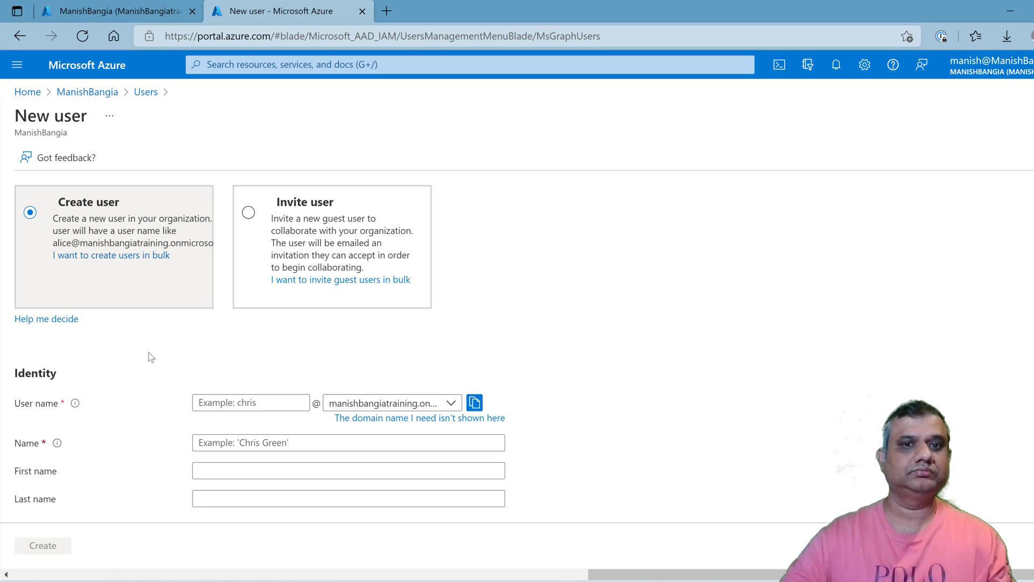
Enter tsetuser1 as the user name and check the available domains, only the onmicrosoft default.
{"action": "type", "text": "tse"}
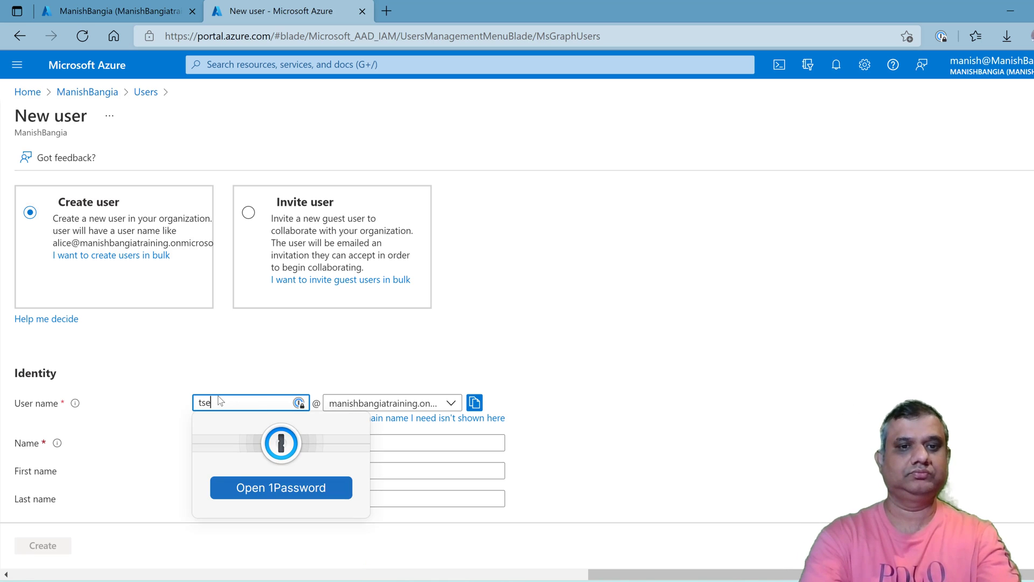
{"action": "type", "text": "tuser1"}
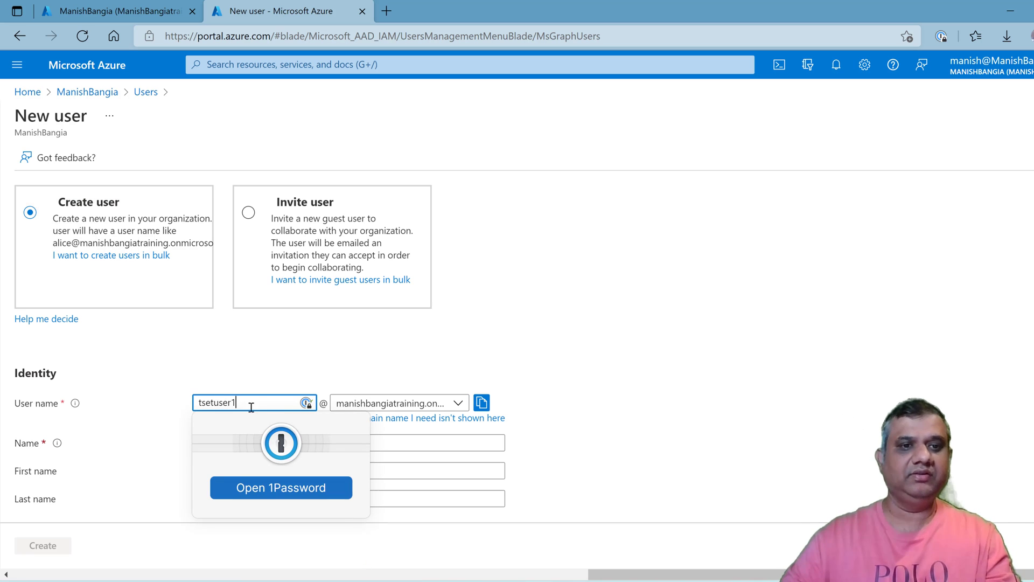
{"action": "mouse_move", "coordinate": [590, 389]}
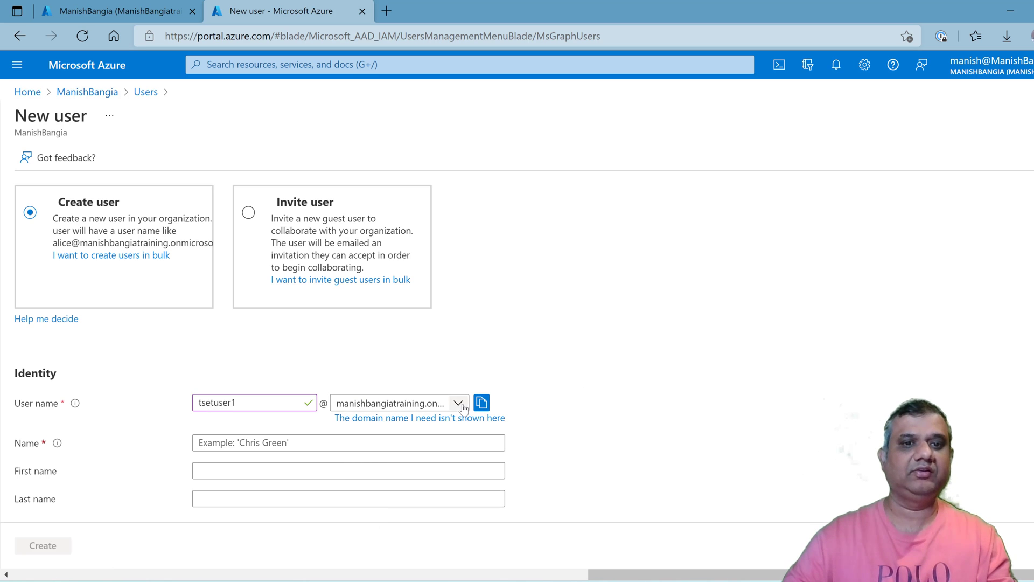
{"action": "left_click", "coordinate": [458, 403]}
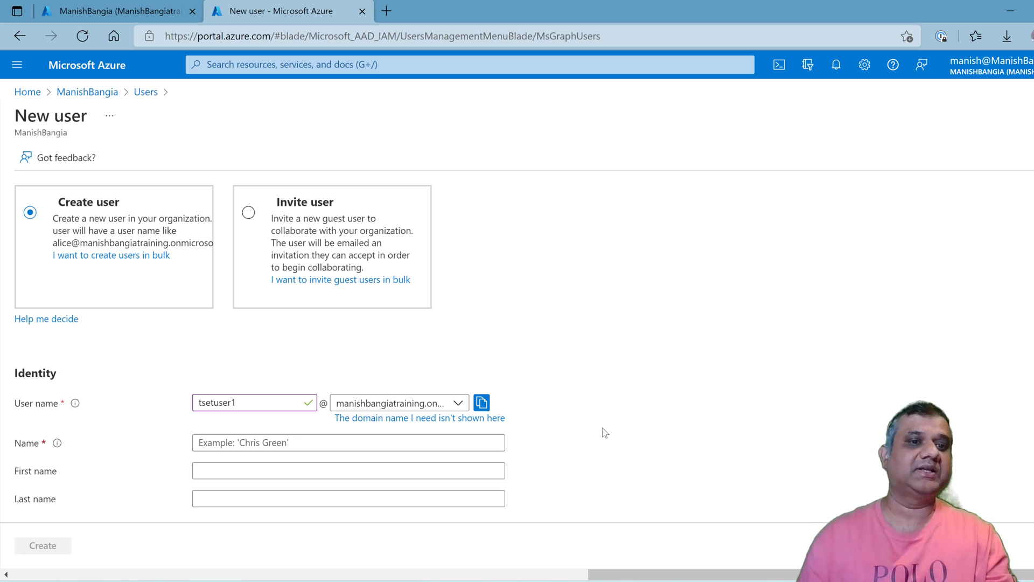
{"action": "mouse_move", "coordinate": [284, 408]}
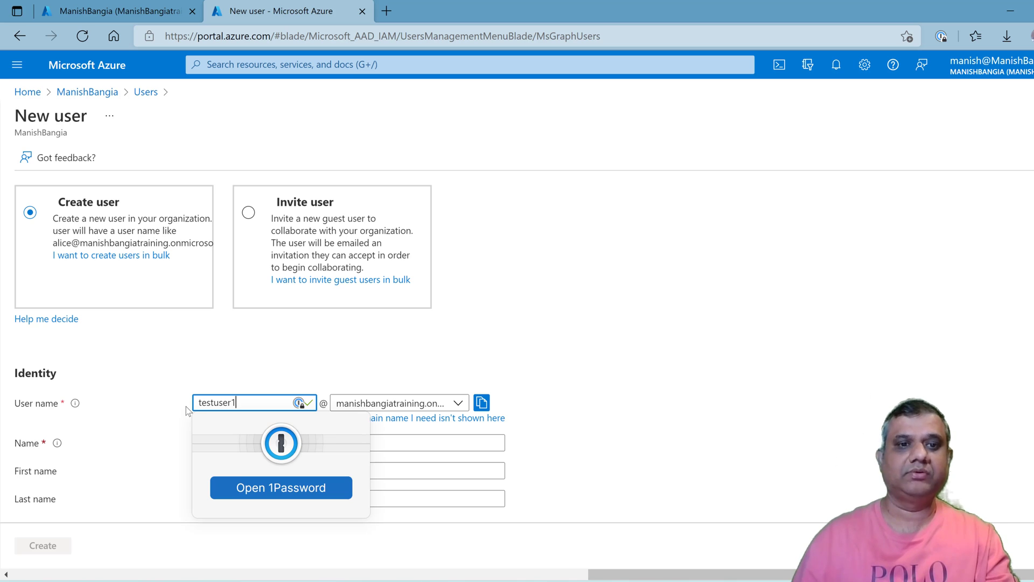
{"action": "mouse_move", "coordinate": [86, 106]}
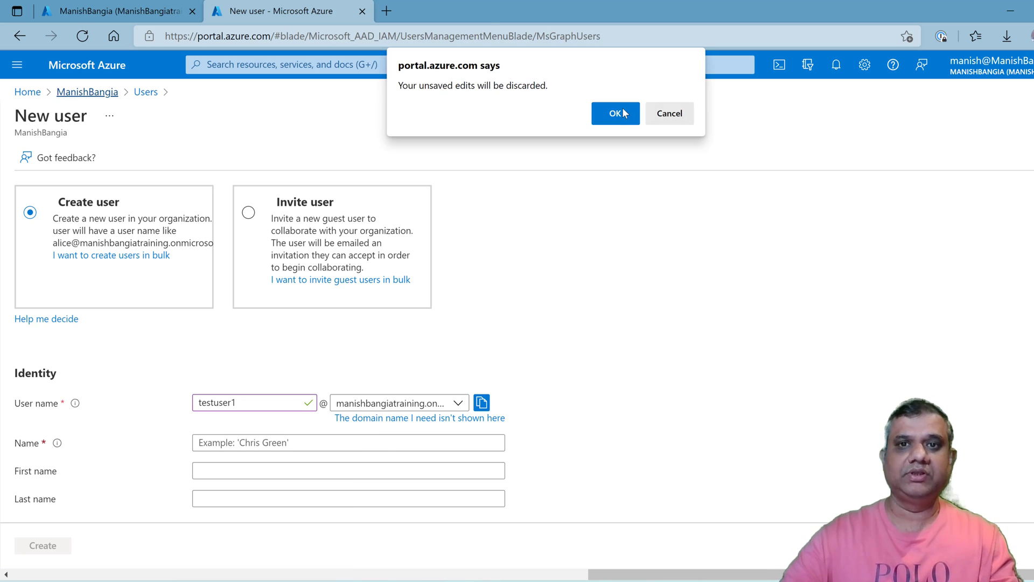
Discard the unsaved user and view Custom domain names, listing only the onmicrosoft primary domain.
{"action": "left_click", "coordinate": [614, 113]}
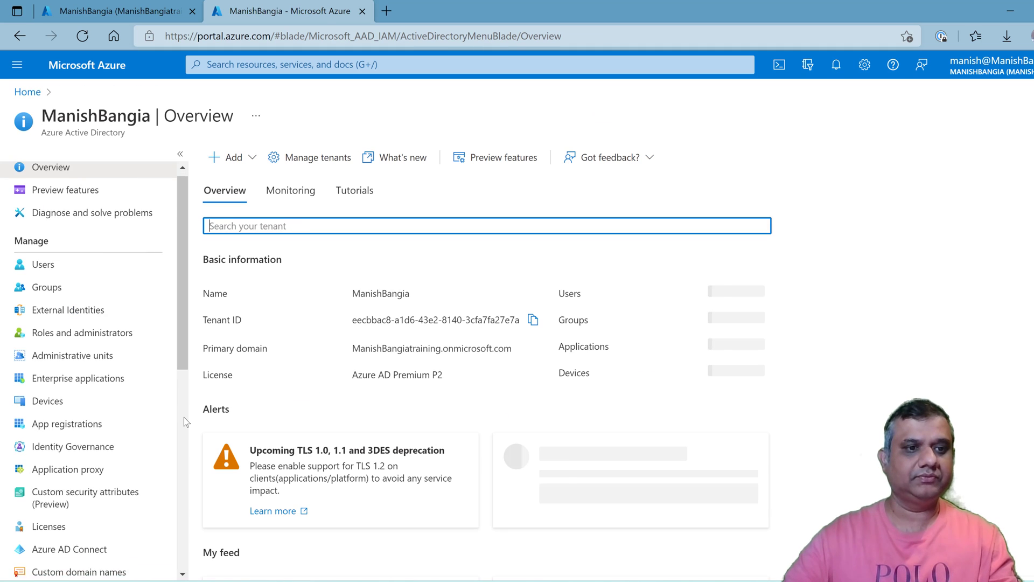
{"action": "scroll", "scroll_direction": "down", "scroll_amount": 3}
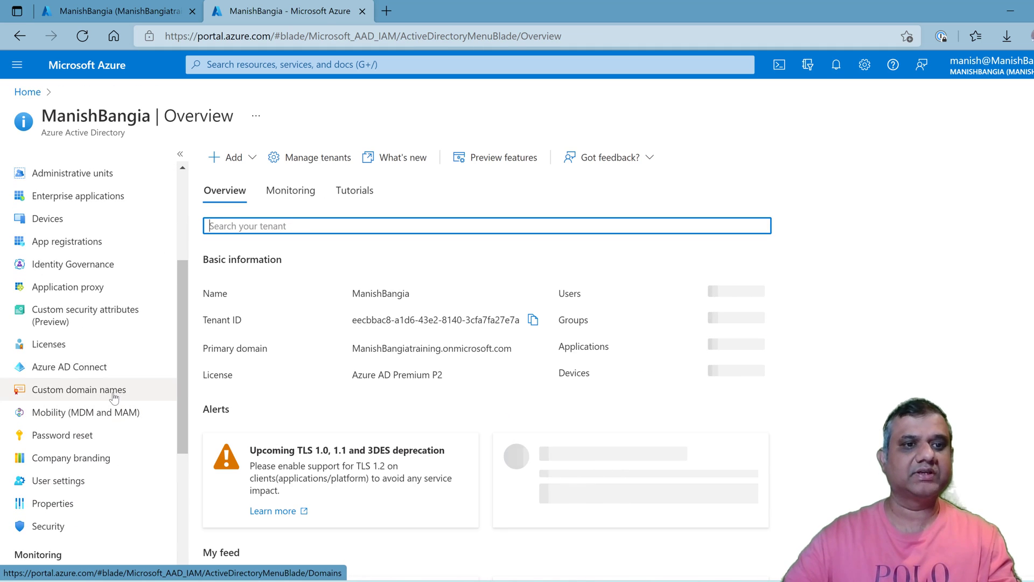
{"action": "left_click", "coordinate": [79, 388]}
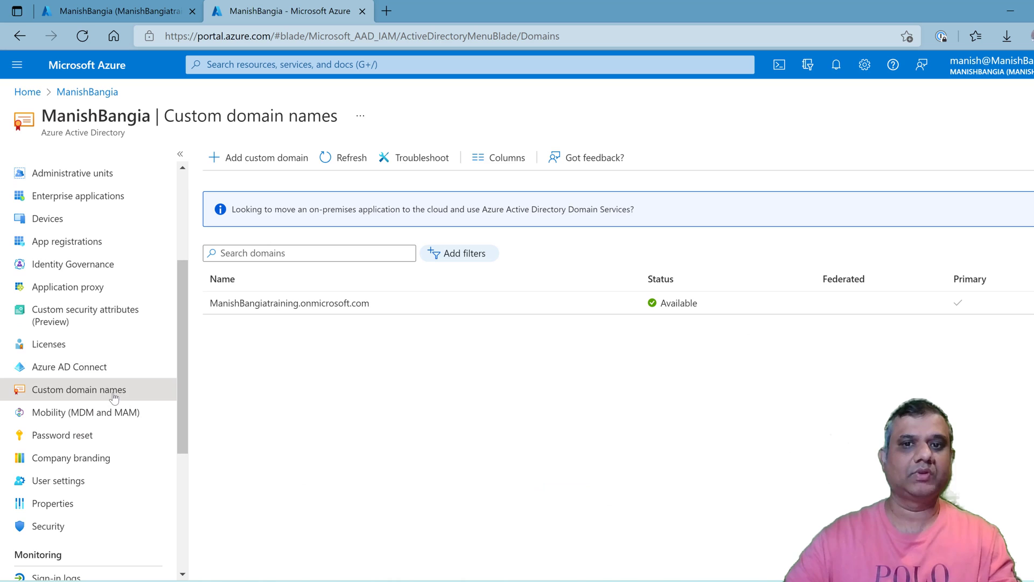
{"action": "mouse_move", "coordinate": [348, 352]}
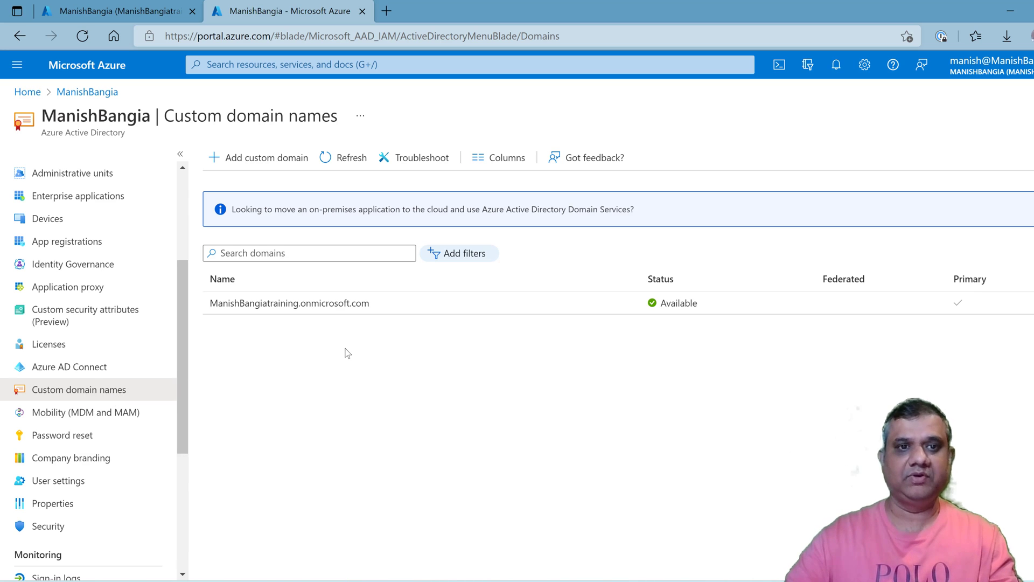
{"action": "mouse_move", "coordinate": [276, 329]}
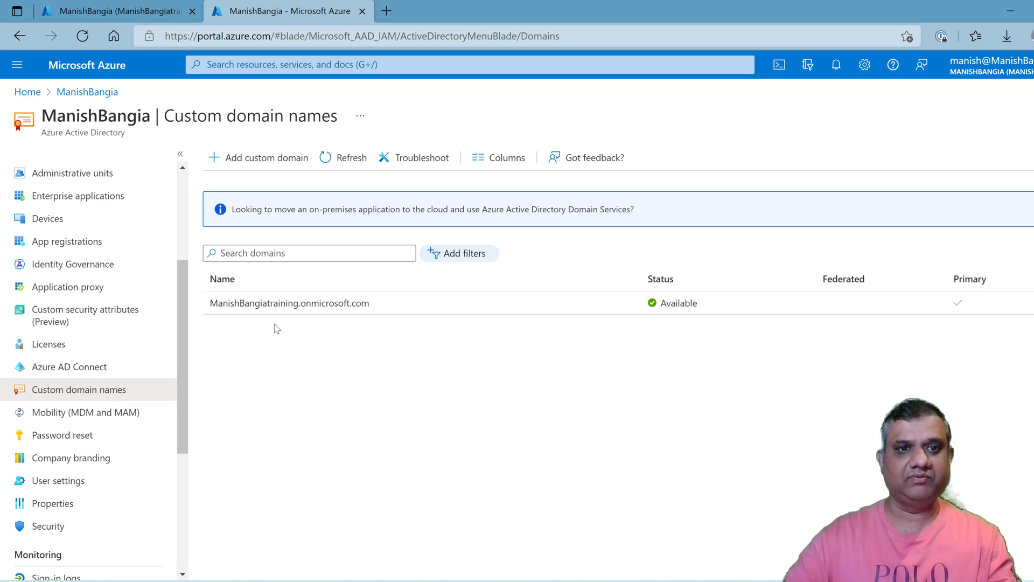
{"action": "mouse_move", "coordinate": [415, 325]}
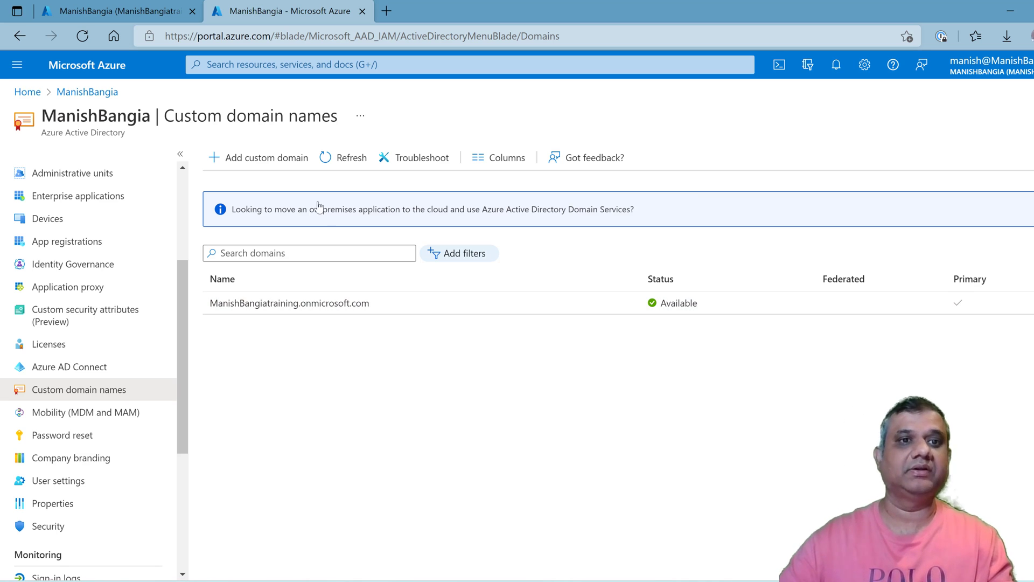
Add endpointgeek.com as a custom domain to get its TXT verification record.
{"action": "left_click", "coordinate": [265, 157]}
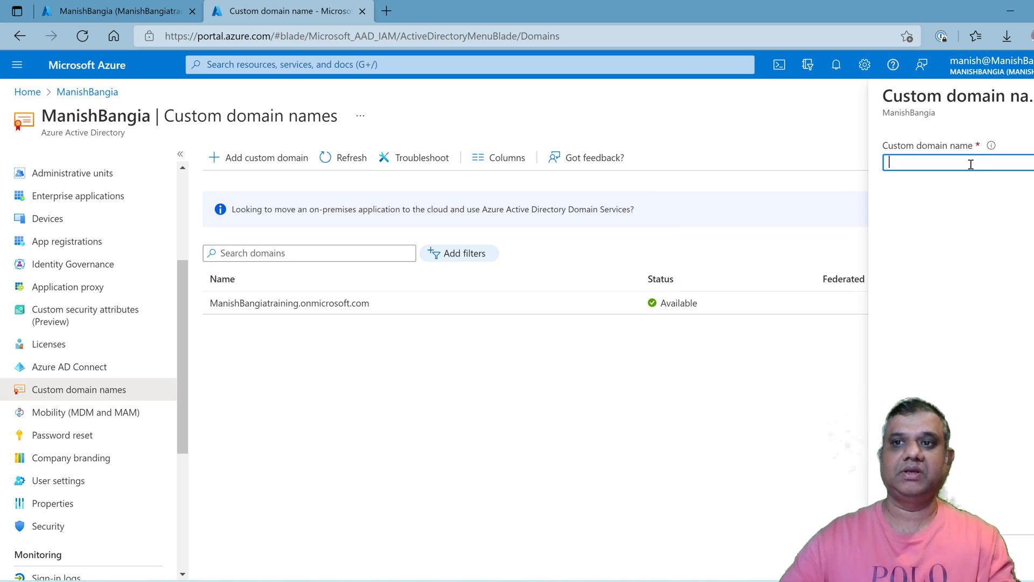
{"action": "type", "text": "endp"}
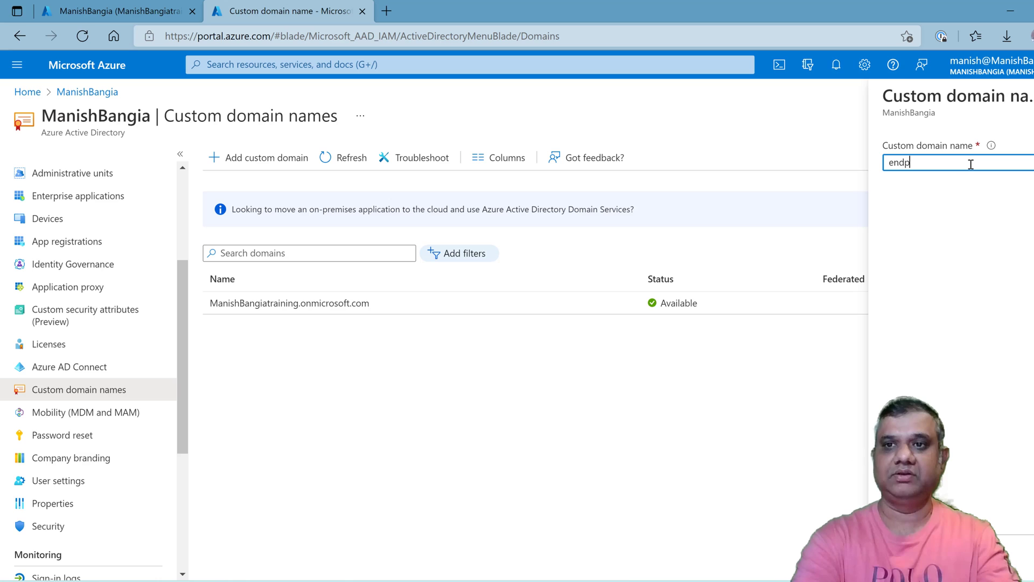
{"action": "type", "text": "ointgeek.c"}
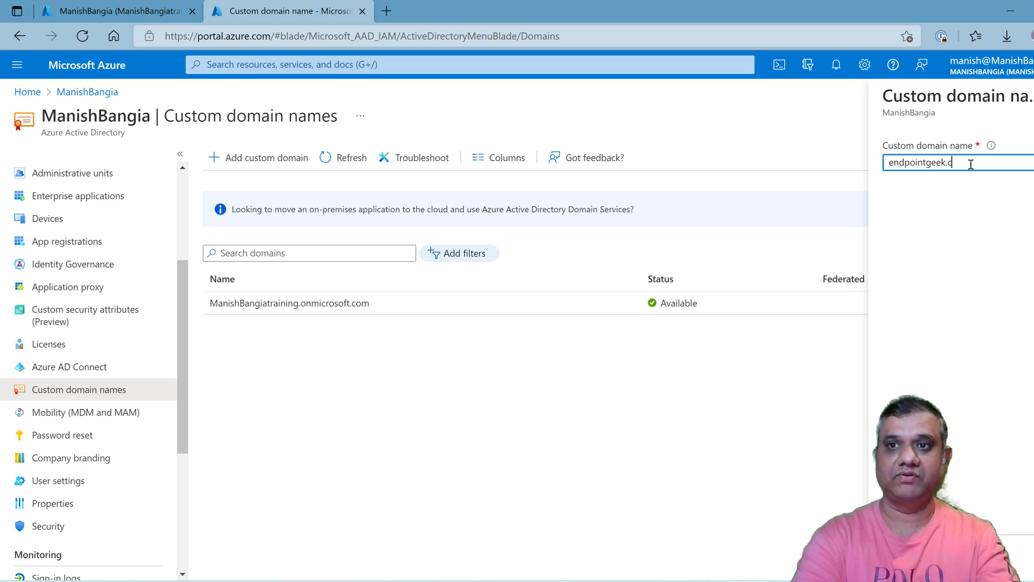
{"action": "type", "text": "om"}
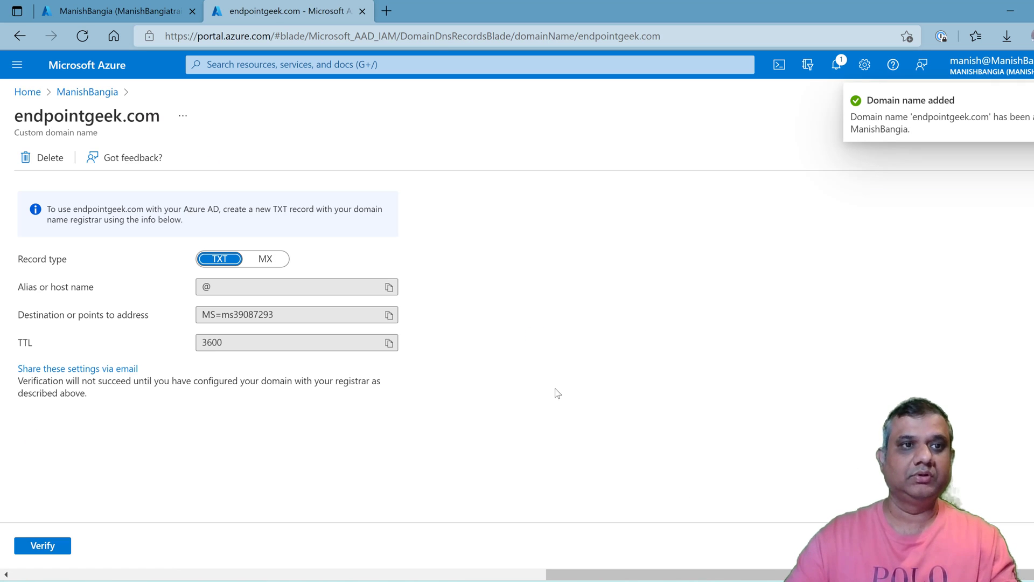
{"action": "mouse_move", "coordinate": [540, 374]}
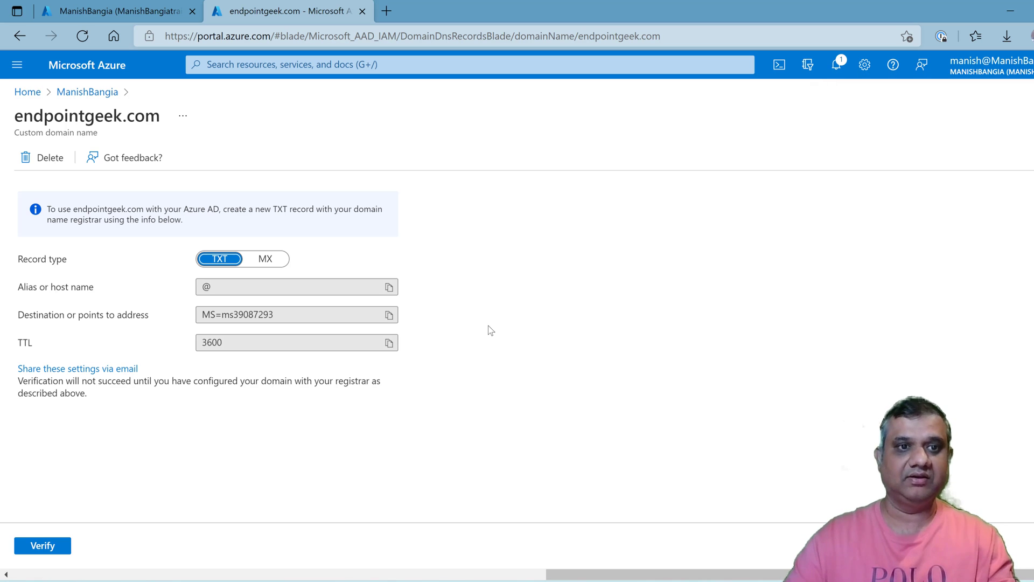
{"action": "mouse_move", "coordinate": [130, 348]}
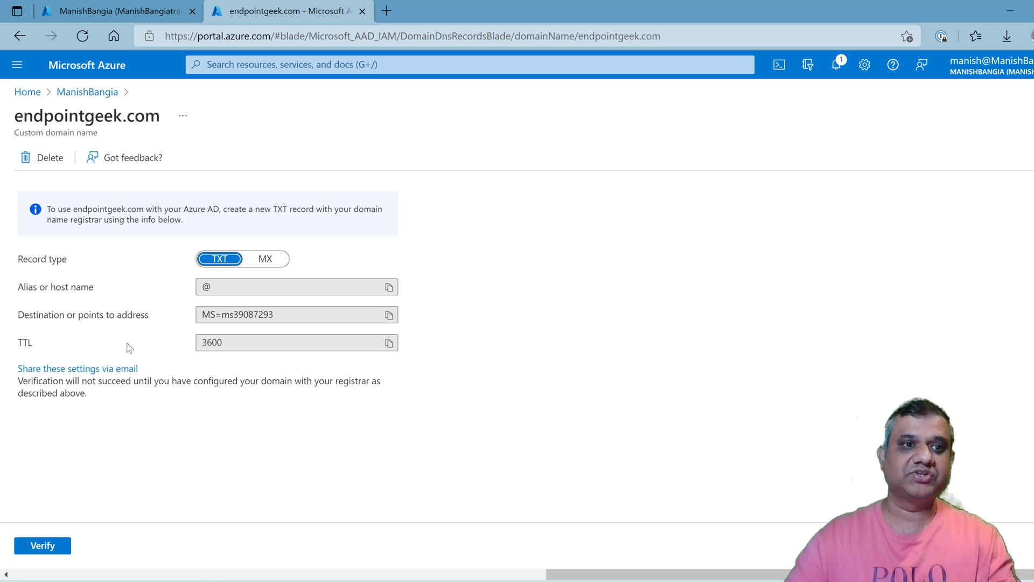
{"action": "mouse_move", "coordinate": [356, 315]}
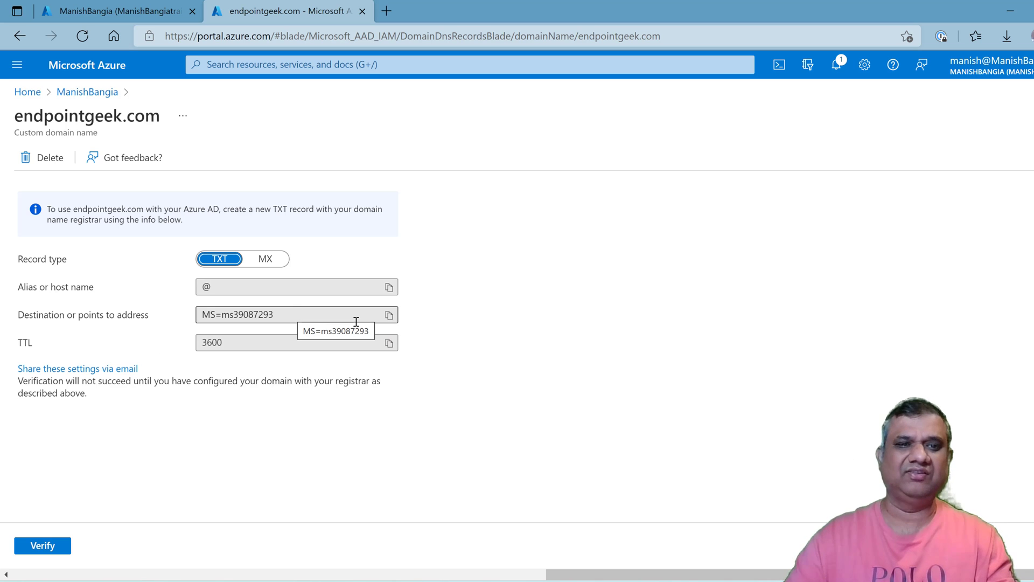
{"action": "mouse_move", "coordinate": [506, 326]}
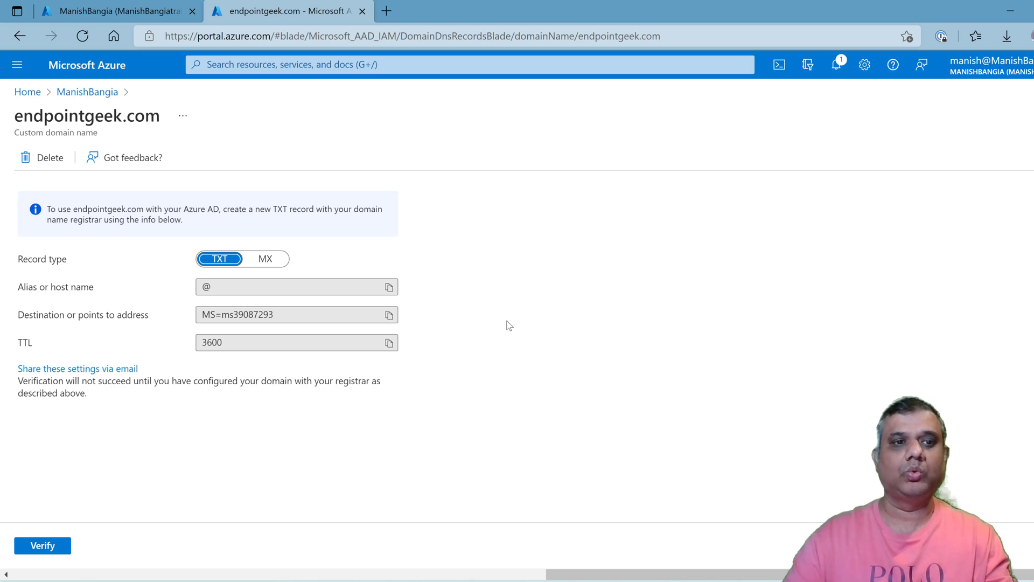
{"action": "mouse_move", "coordinate": [84, 503]}
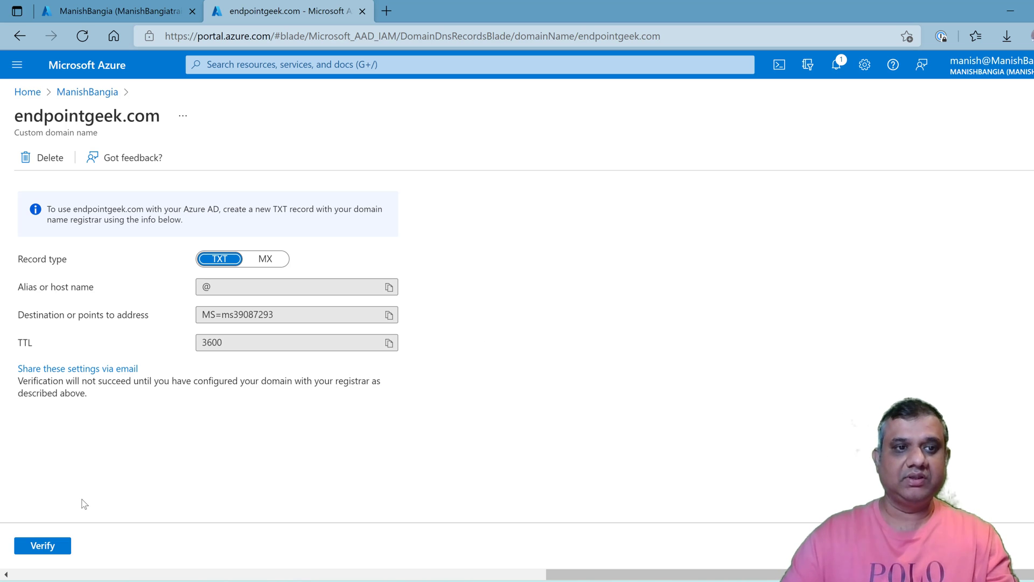
{"action": "mouse_move", "coordinate": [42, 544]}
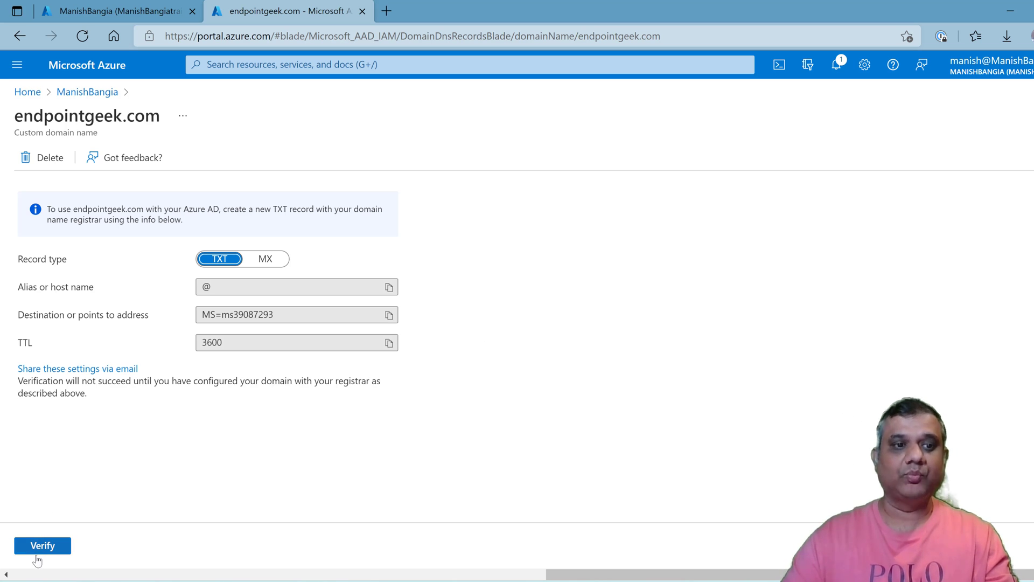
{"action": "left_click", "coordinate": [42, 546]}
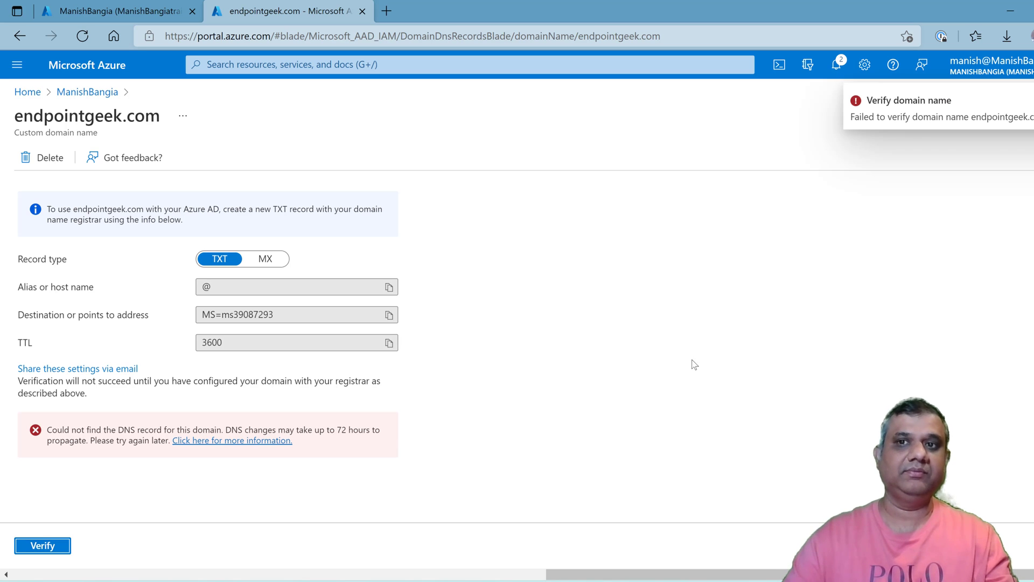
{"action": "mouse_move", "coordinate": [928, 244]}
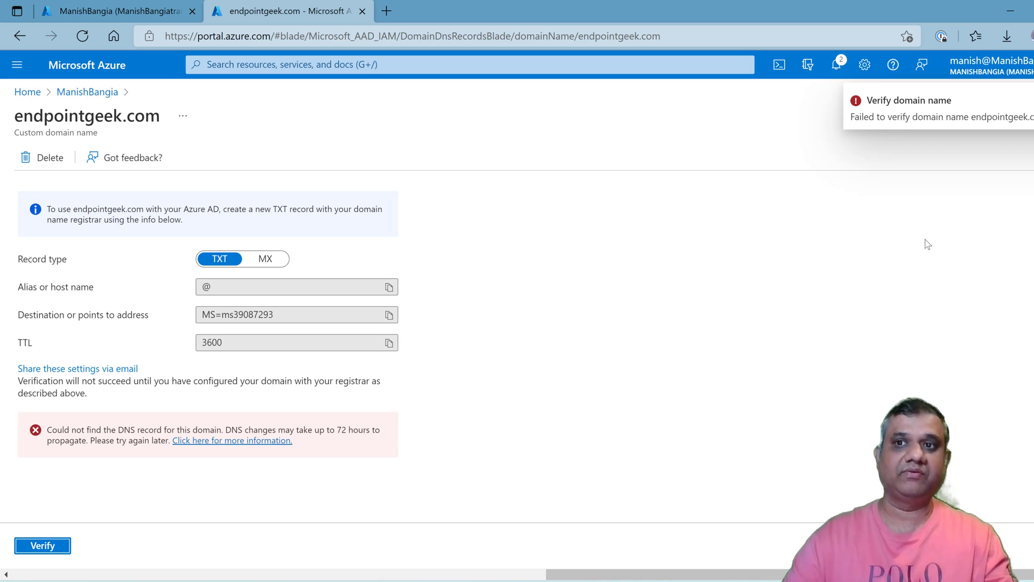
{"action": "mouse_move", "coordinate": [965, 228]}
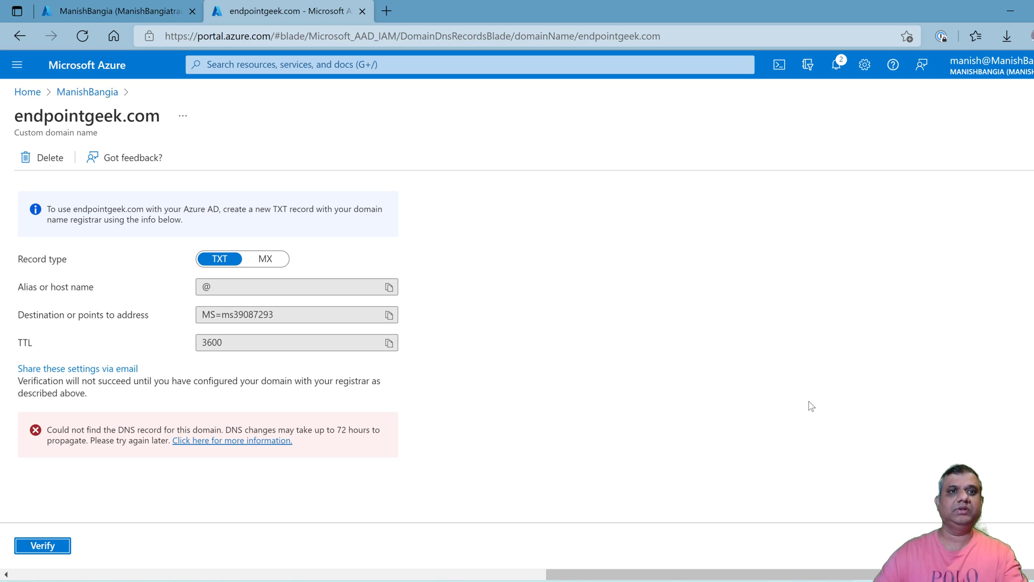
{"action": "mouse_move", "coordinate": [773, 413]}
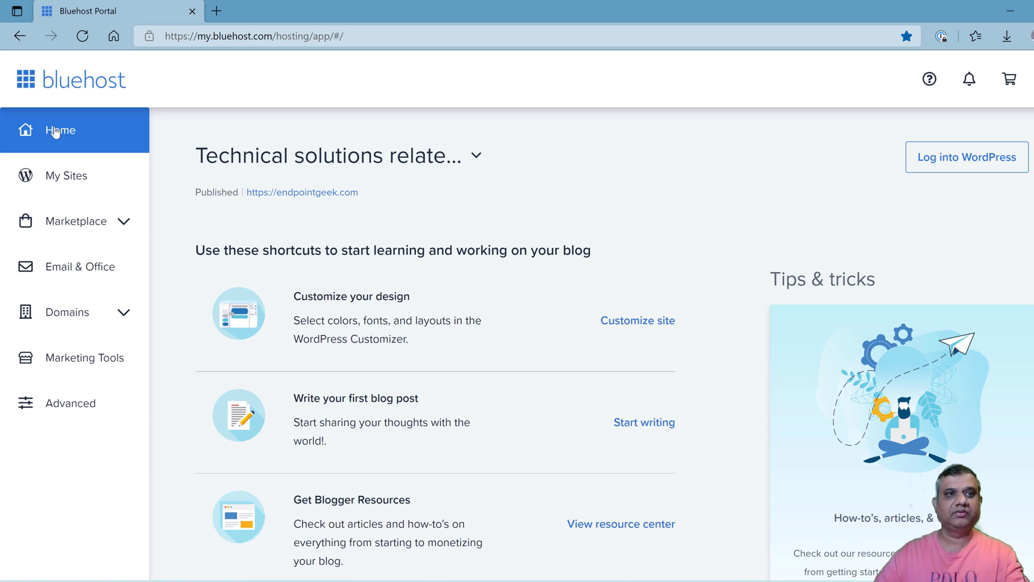
{"action": "mouse_move", "coordinate": [119, 318]}
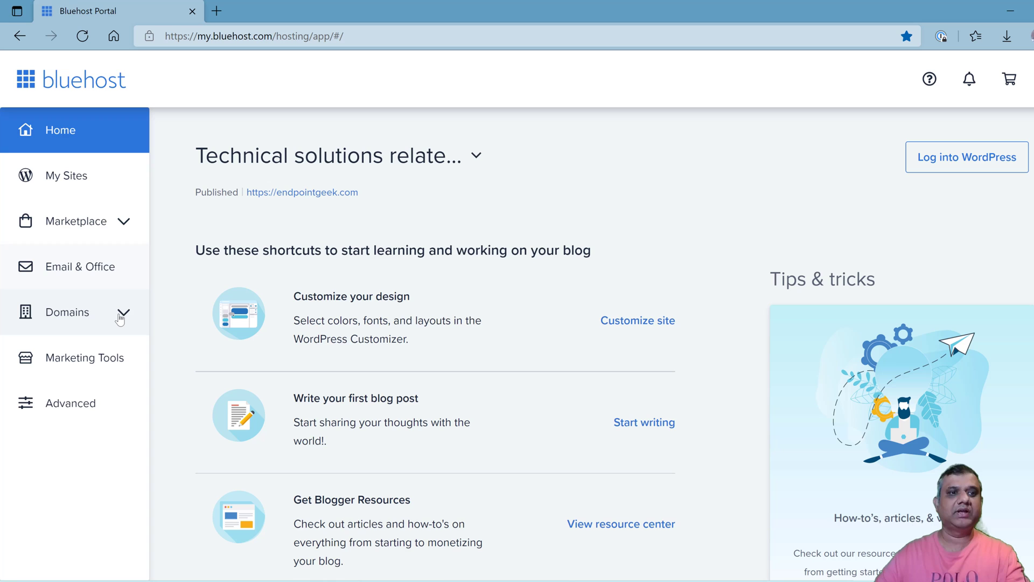
Show the Bluehost management options for endpointgeek.com from My Domains.
{"action": "left_click", "coordinate": [67, 311]}
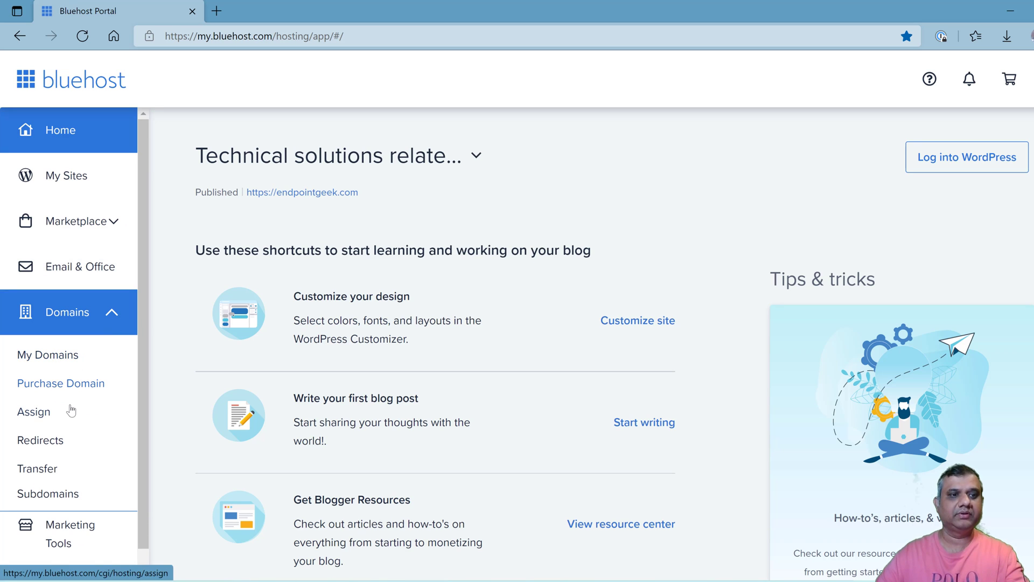
{"action": "left_click", "coordinate": [47, 355]}
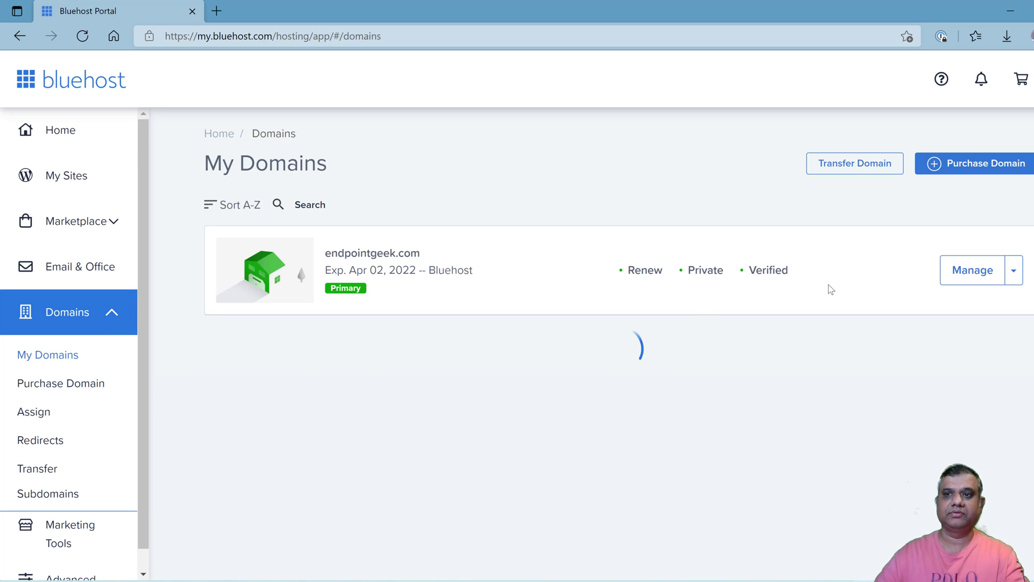
{"action": "left_click", "coordinate": [1014, 269]}
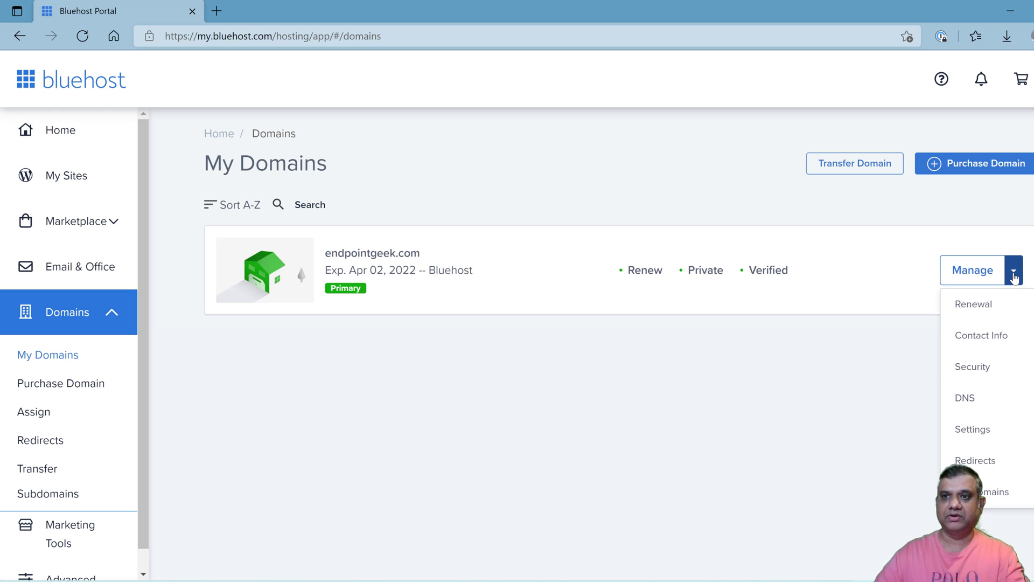
Start a blank new TXT record in the endpointgeek.com DNS settings.
{"action": "left_click", "coordinate": [965, 397]}
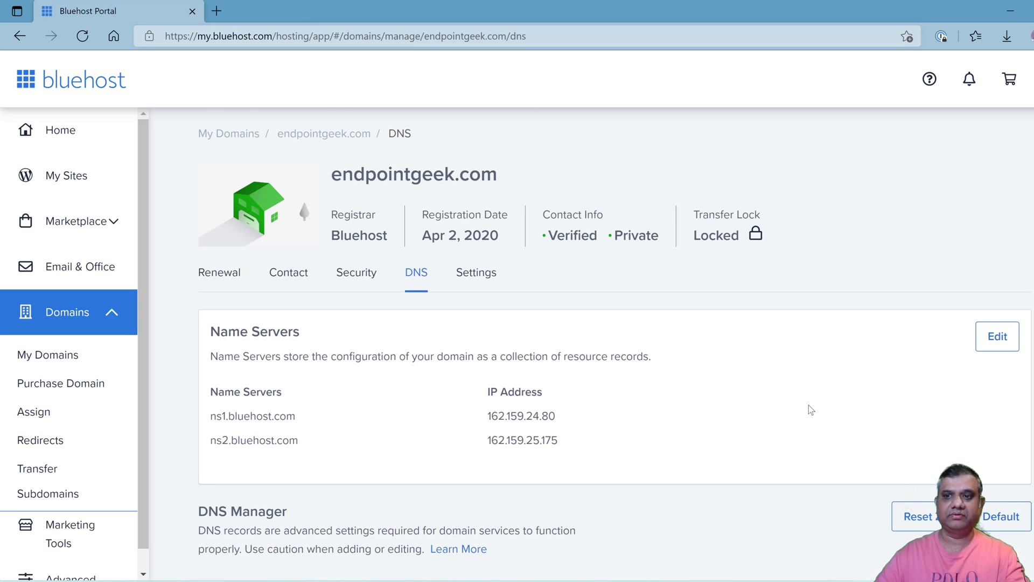
{"action": "scroll", "scroll_direction": "down", "scroll_amount": 3}
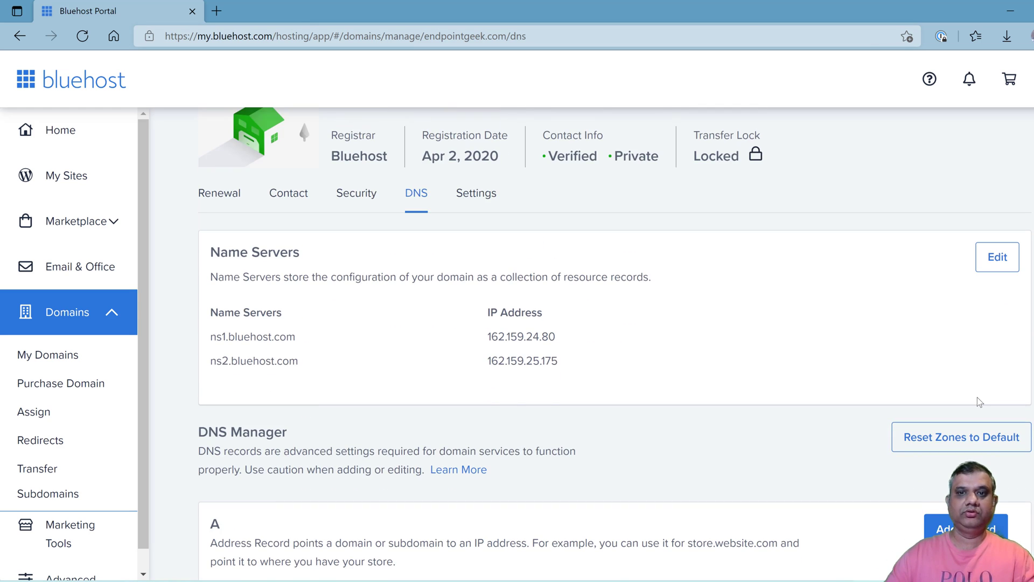
{"action": "scroll", "scroll_direction": "down", "scroll_amount": 3}
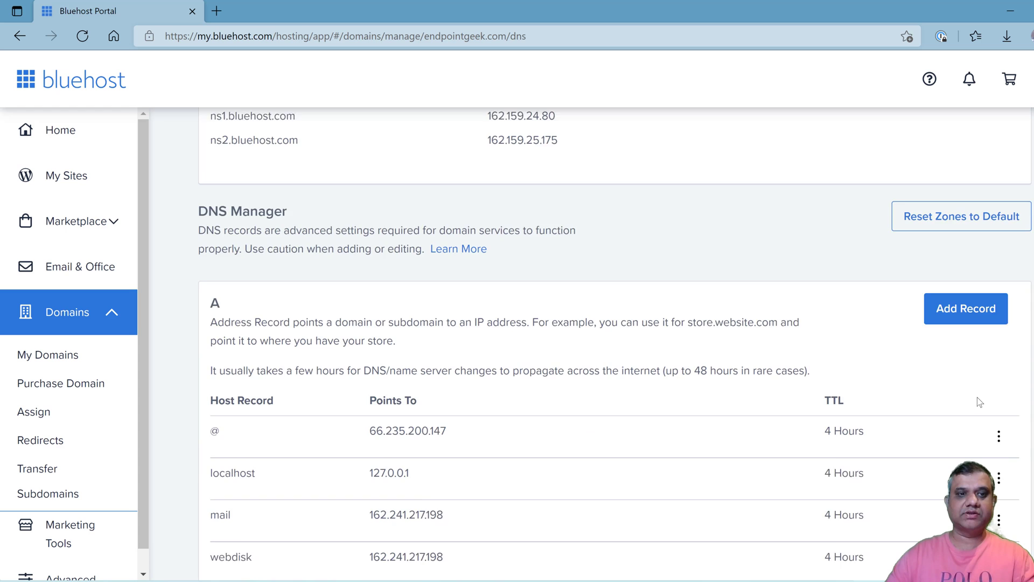
{"action": "scroll", "scroll_direction": "down", "scroll_amount": 3}
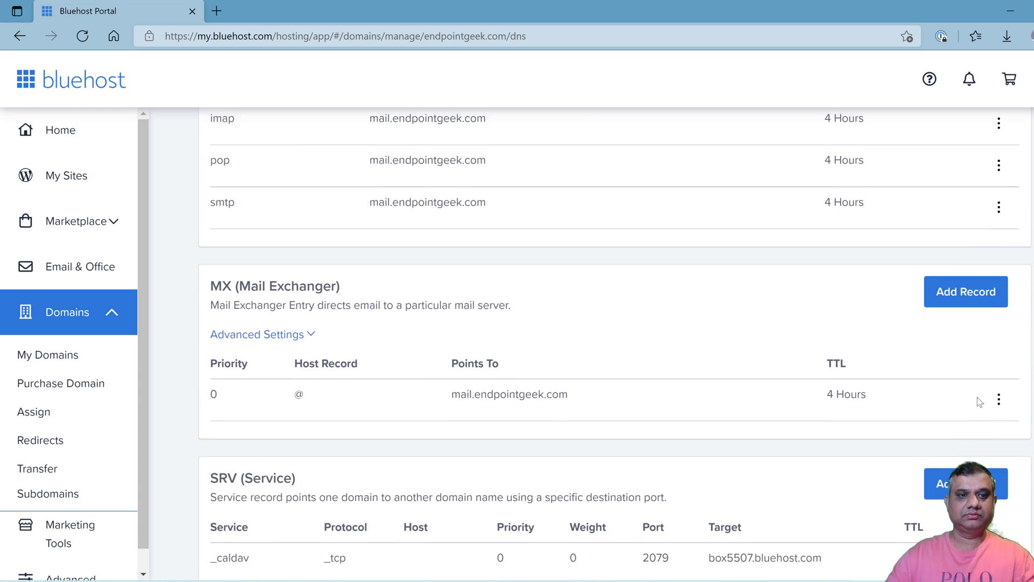
{"action": "scroll", "scroll_direction": "down", "scroll_amount": 3}
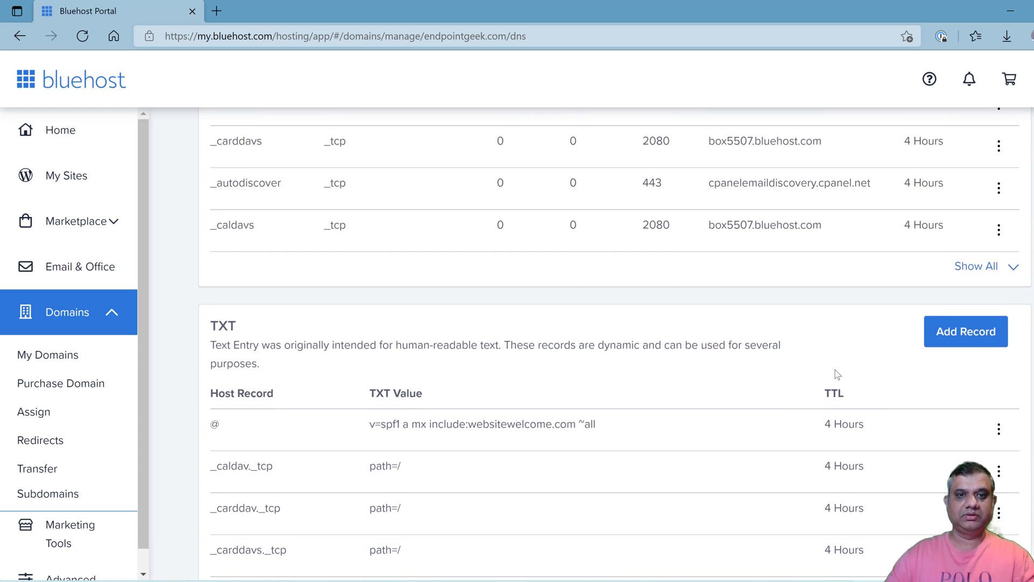
{"action": "scroll", "scroll_direction": "down", "scroll_amount": 3}
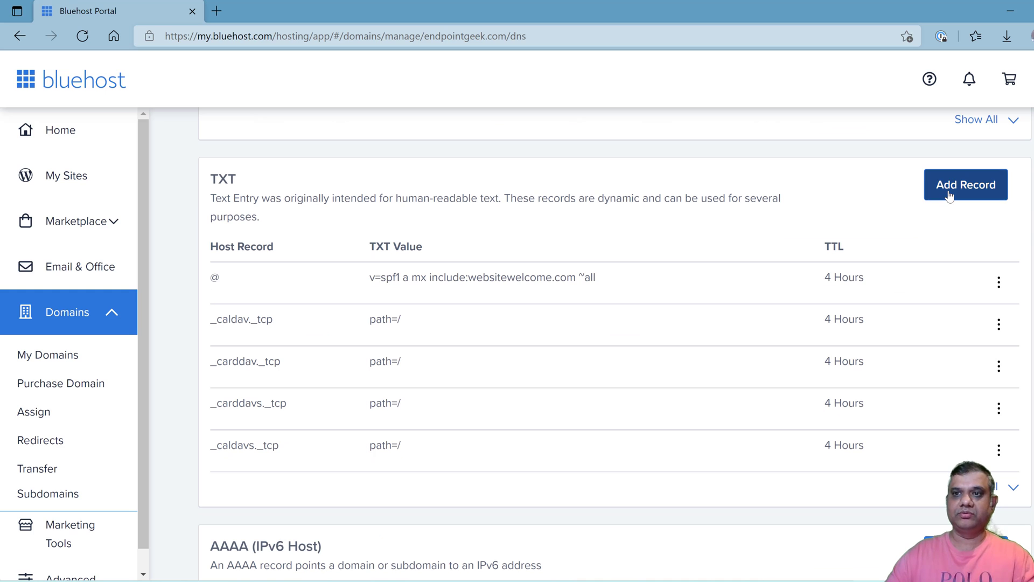
{"action": "left_click", "coordinate": [964, 184]}
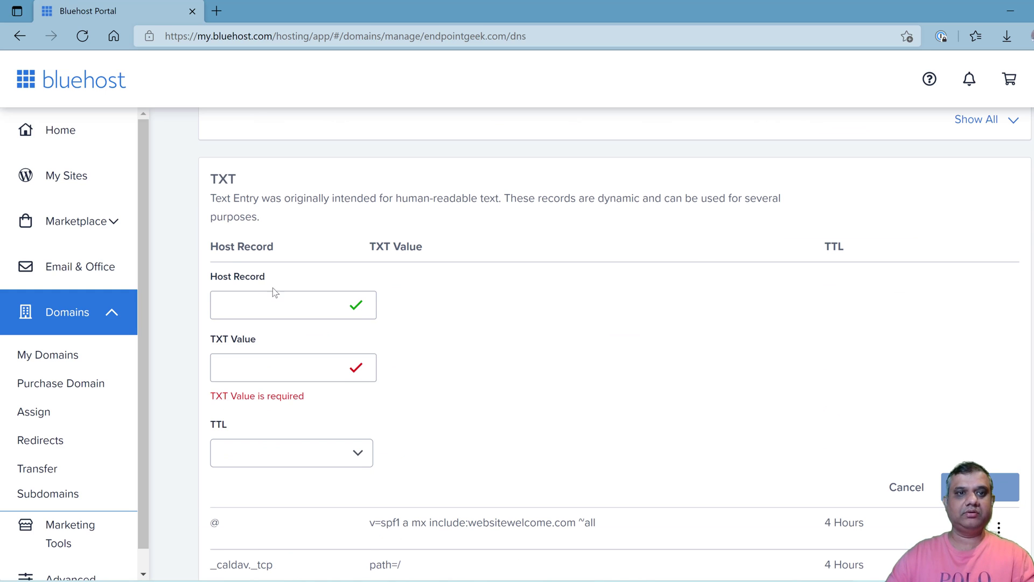
Fill the TXT record with host @, value MS=ms39087293 and a 1 Day TTL.
{"action": "left_click", "coordinate": [292, 305]}
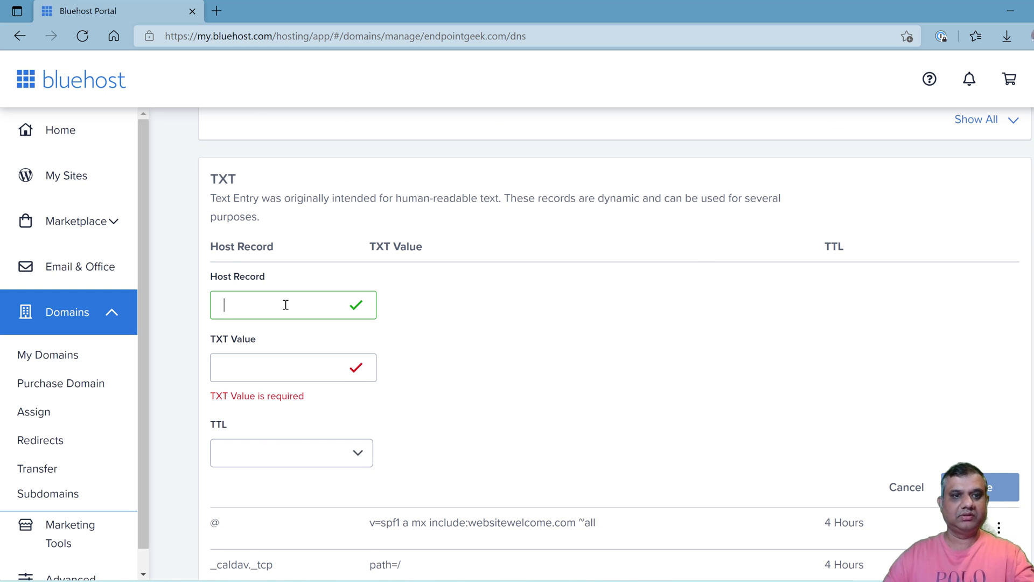
{"action": "type", "text": "@"}
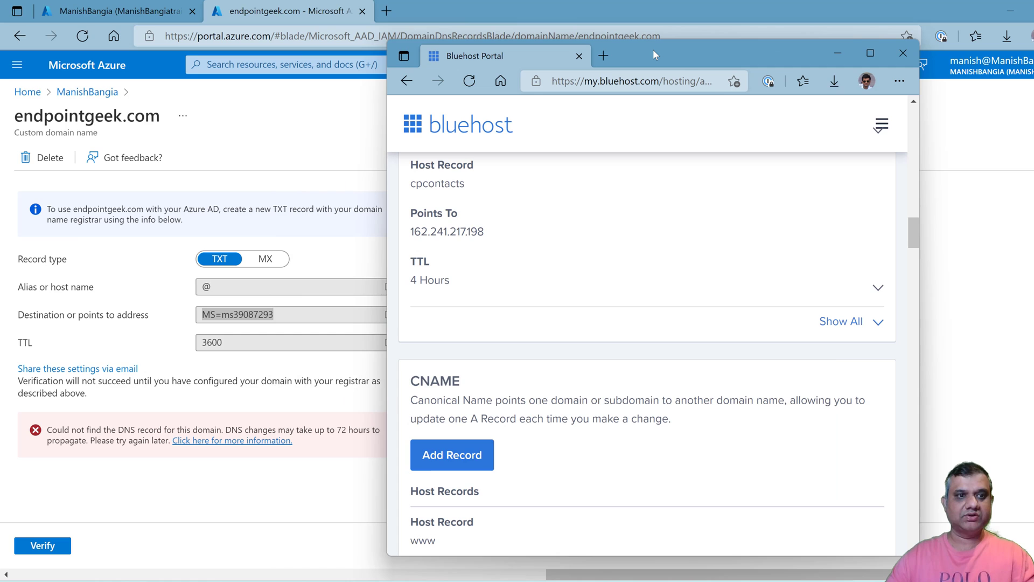
{"action": "left_click", "coordinate": [870, 53]}
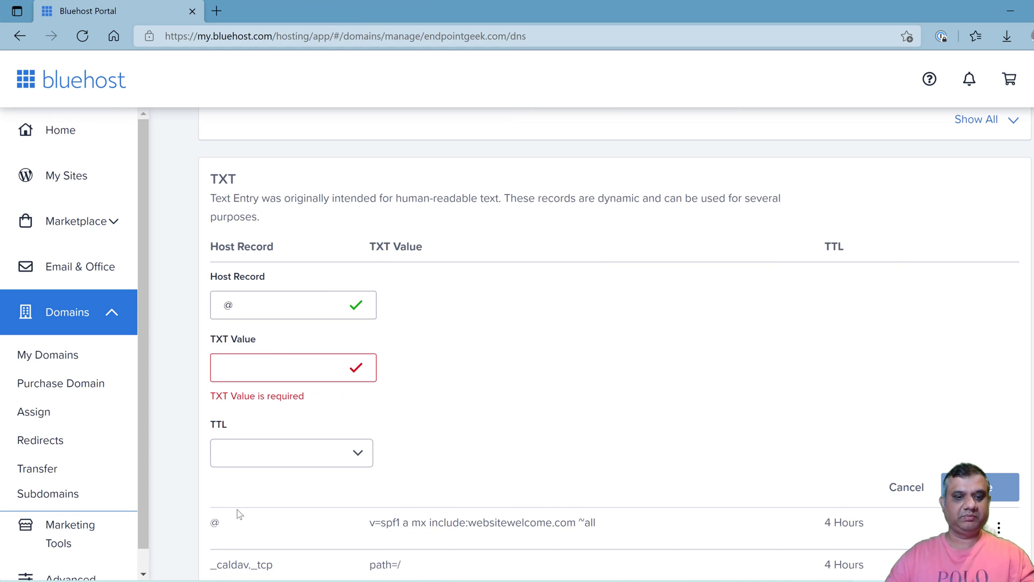
{"action": "left_click", "coordinate": [291, 453]}
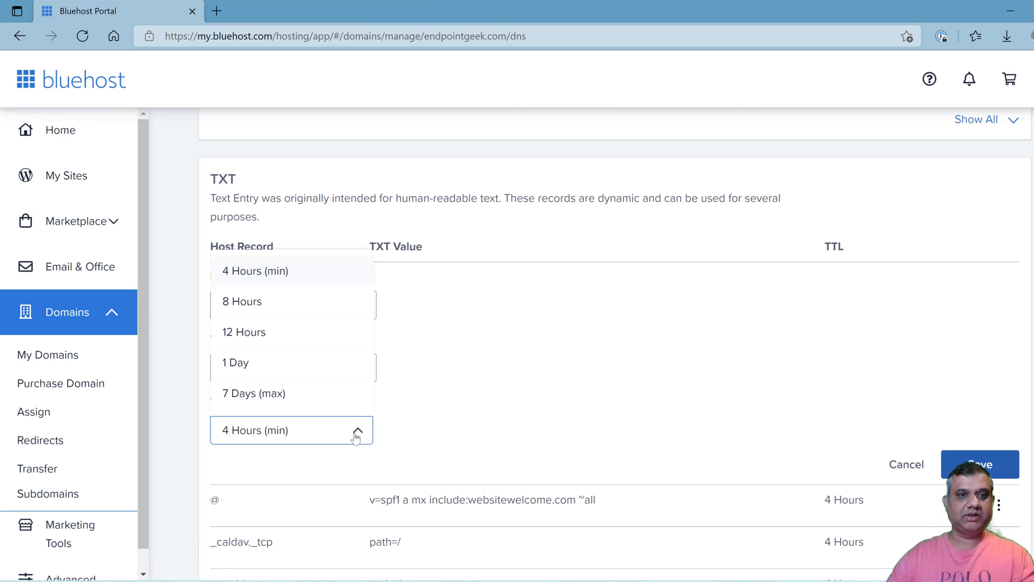
{"action": "scroll", "scroll_direction": "down", "scroll_amount": 3}
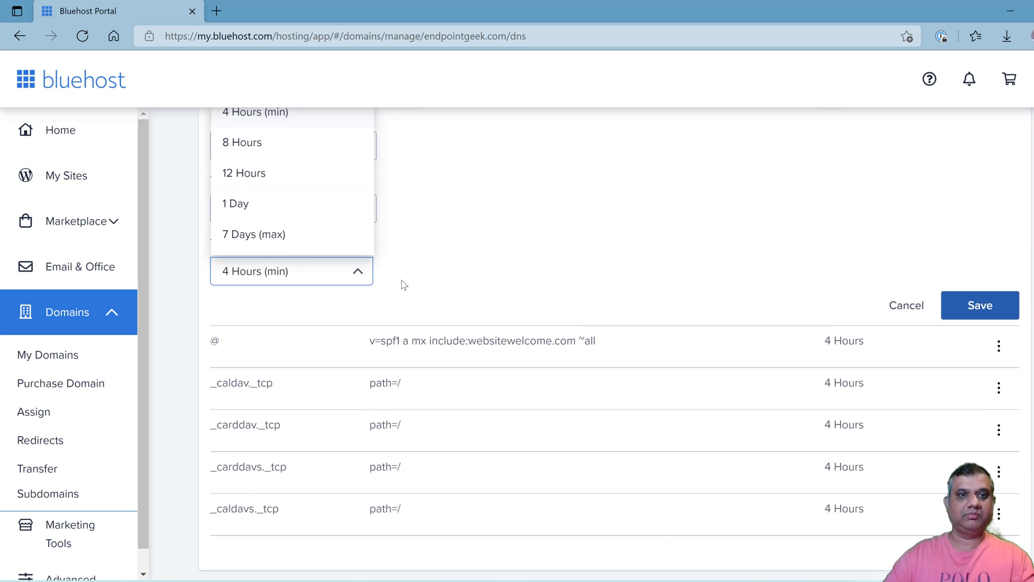
{"action": "left_click", "coordinate": [235, 203]}
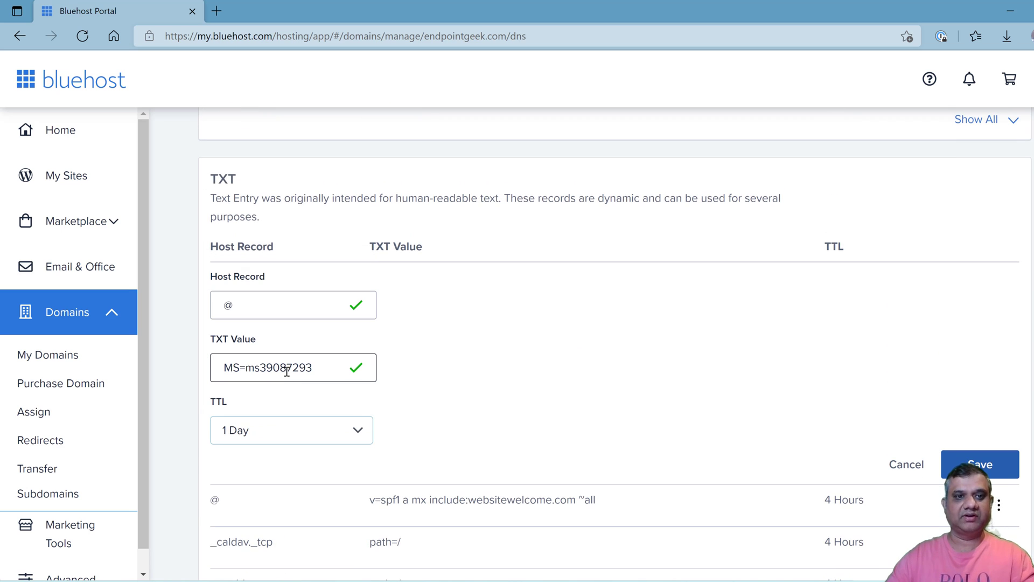
Save the TXT record and hide Bluehost to return to Azure.
{"action": "left_click", "coordinate": [980, 463]}
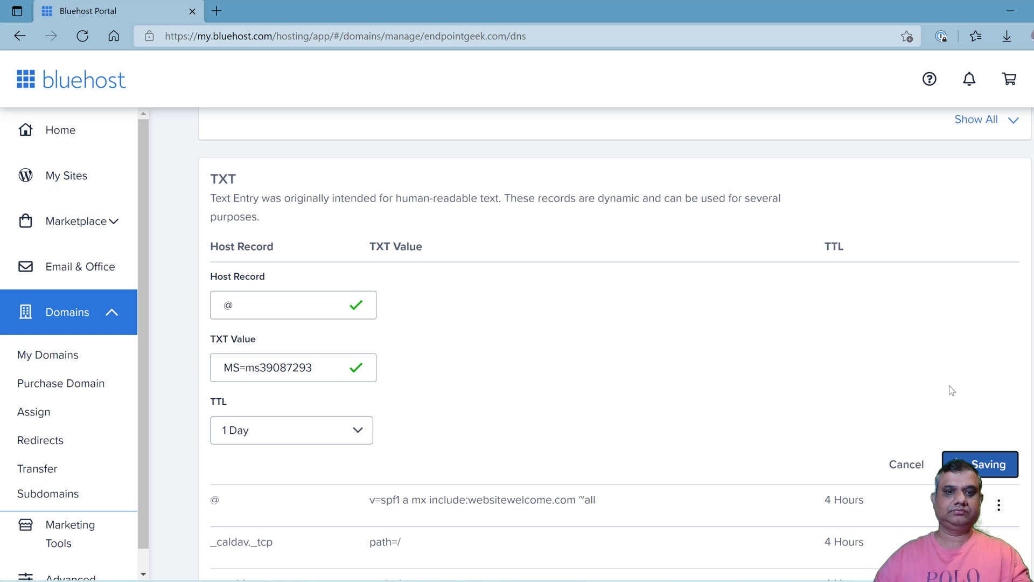
{"action": "left_click", "coordinate": [979, 464]}
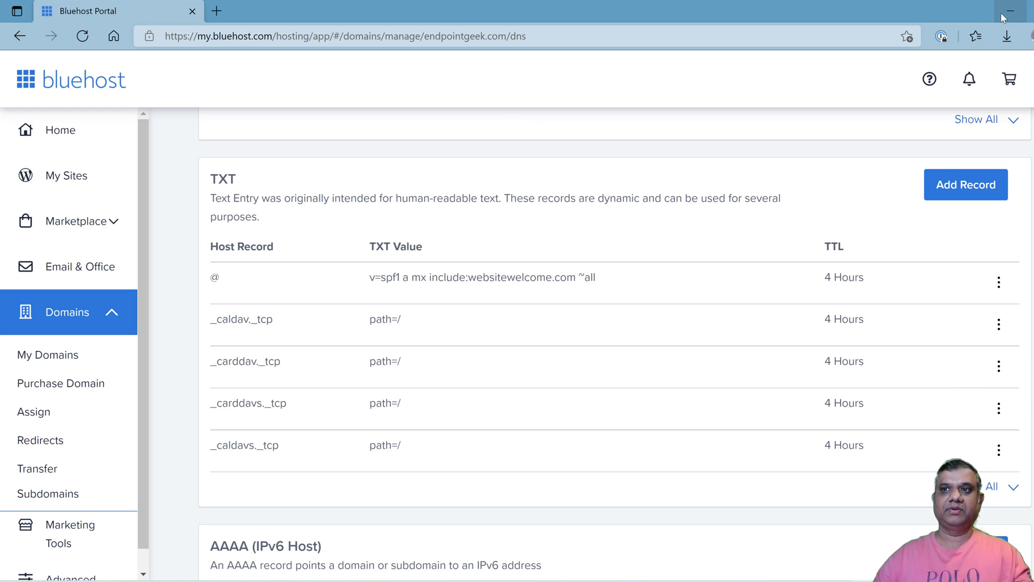
{"action": "left_click", "coordinate": [287, 11]}
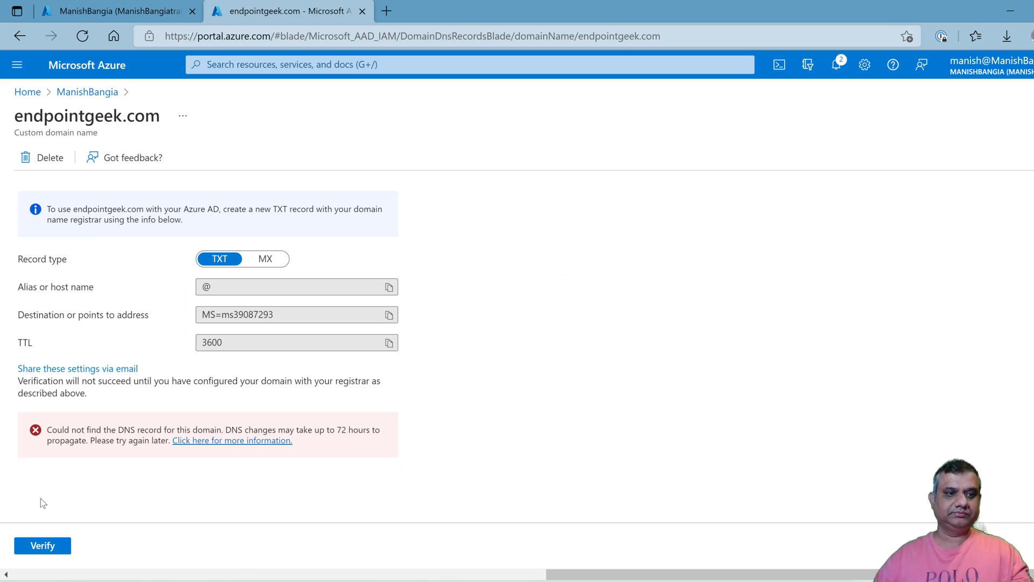
Verify endpointgeek.com, retrying after DNS propagation until it shows Verified.
{"action": "left_click", "coordinate": [42, 546]}
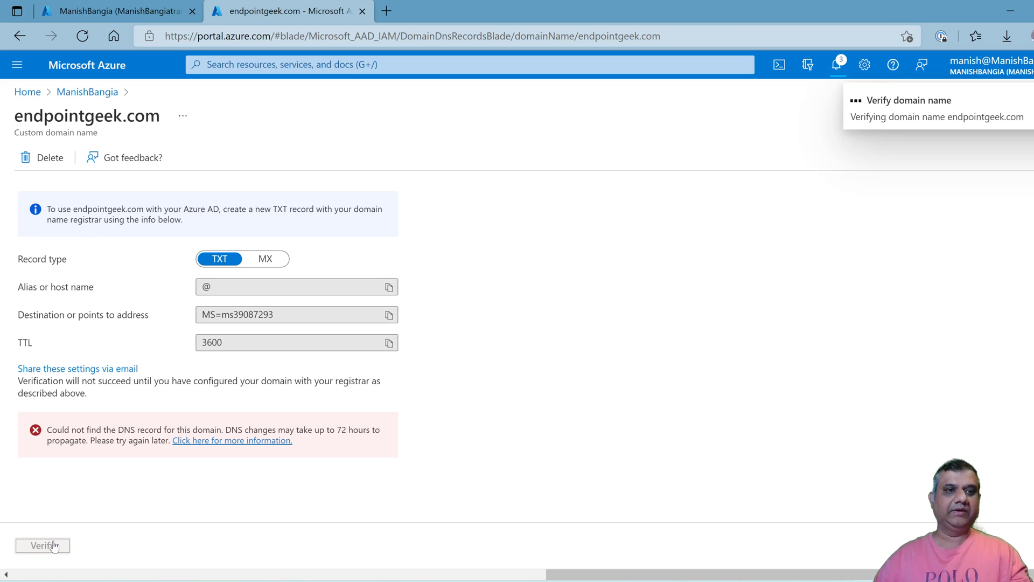
{"action": "left_click", "coordinate": [42, 545]}
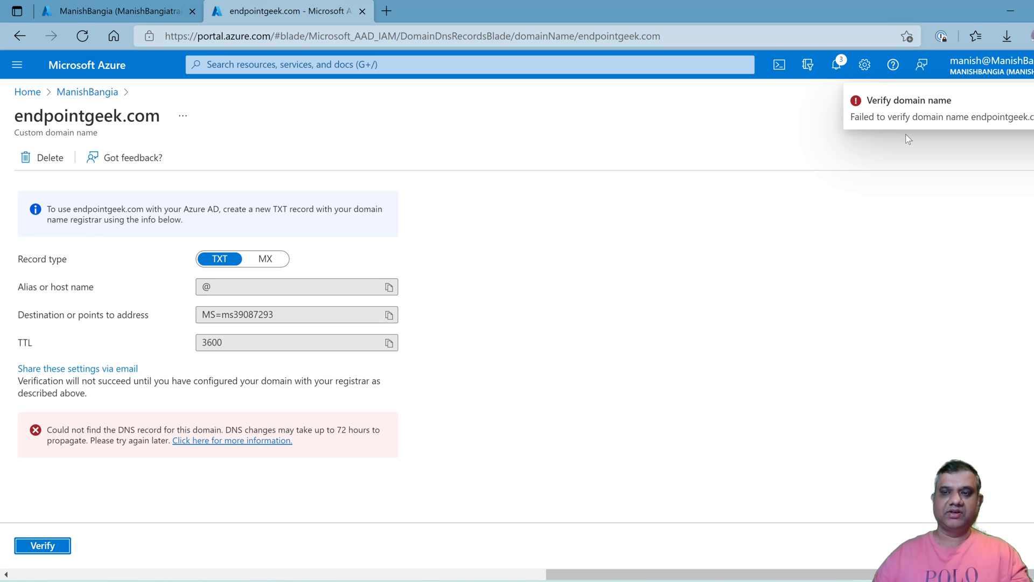
{"action": "mouse_move", "coordinate": [664, 376]}
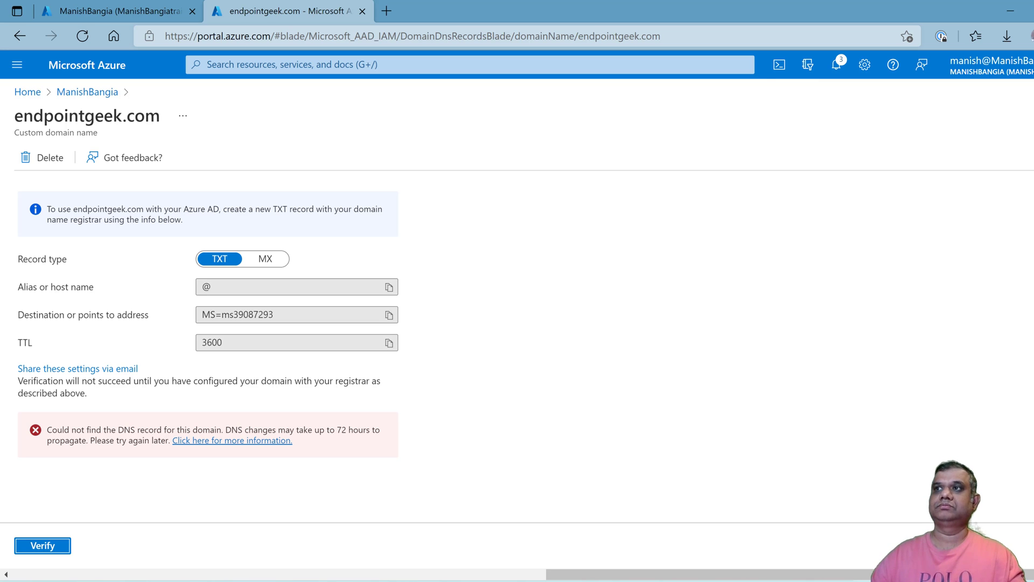
{"action": "left_click", "coordinate": [42, 546]}
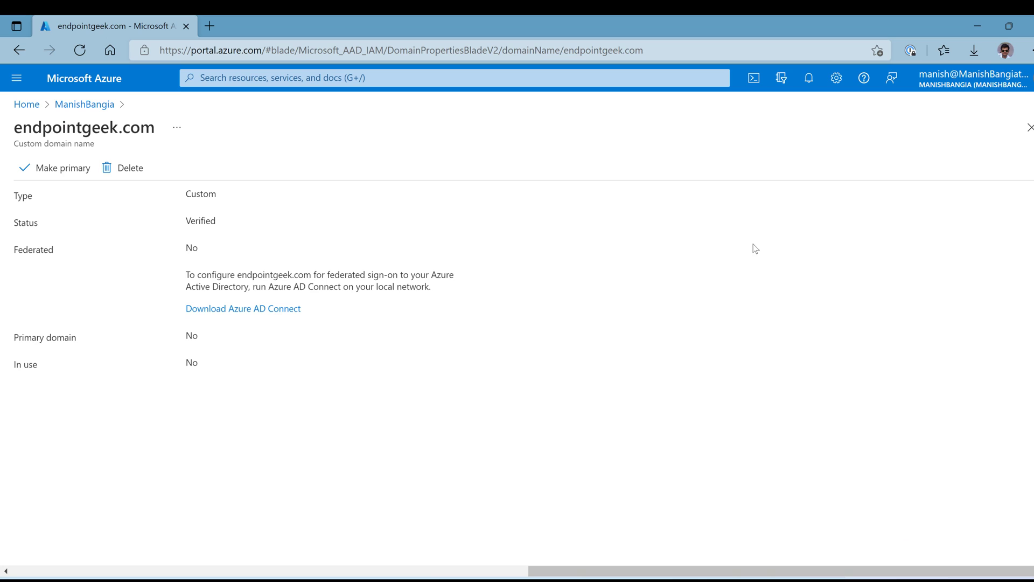
{"action": "mouse_move", "coordinate": [613, 319]}
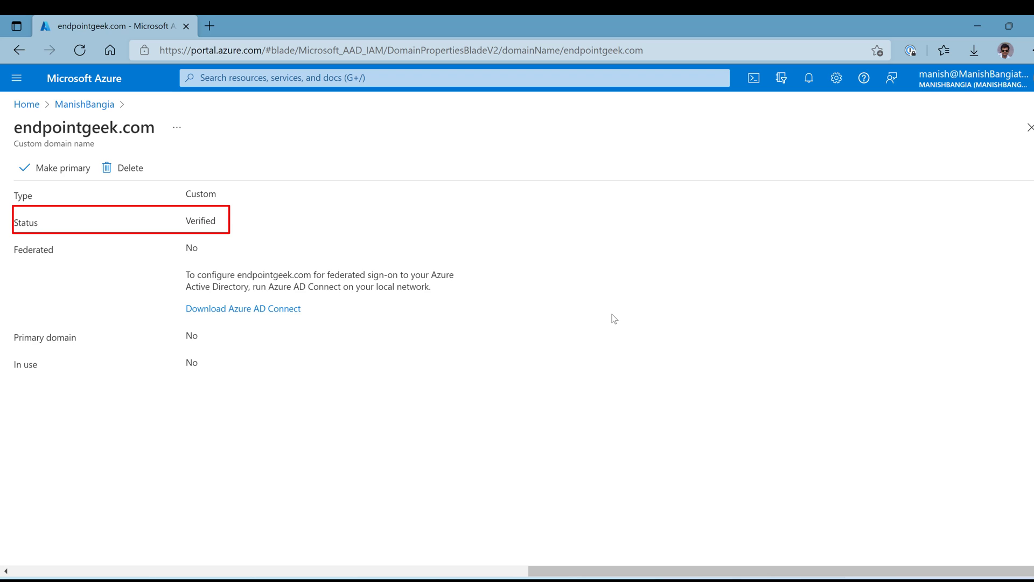
{"action": "mouse_move", "coordinate": [226, 236]}
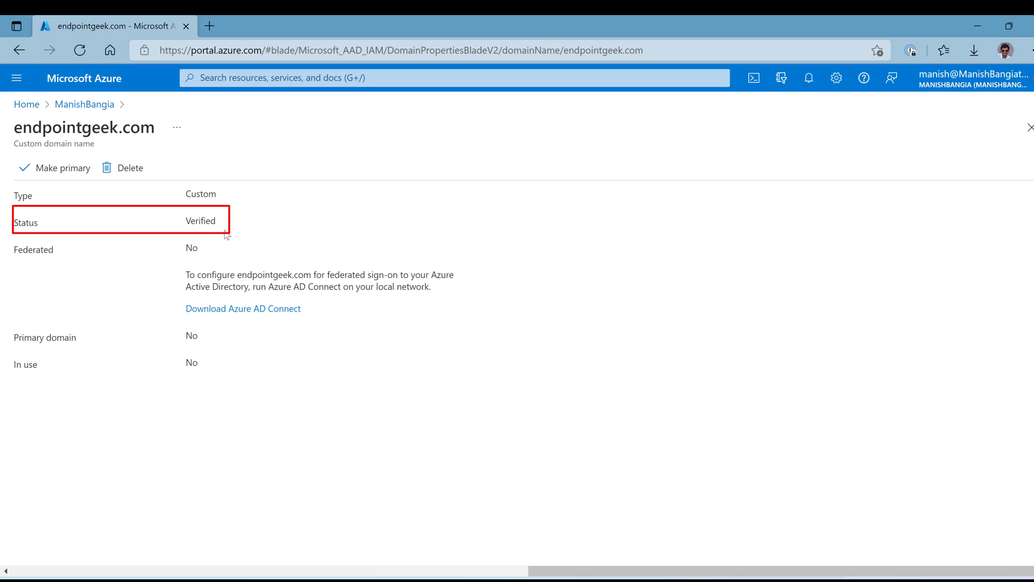
{"action": "mouse_move", "coordinate": [209, 235]}
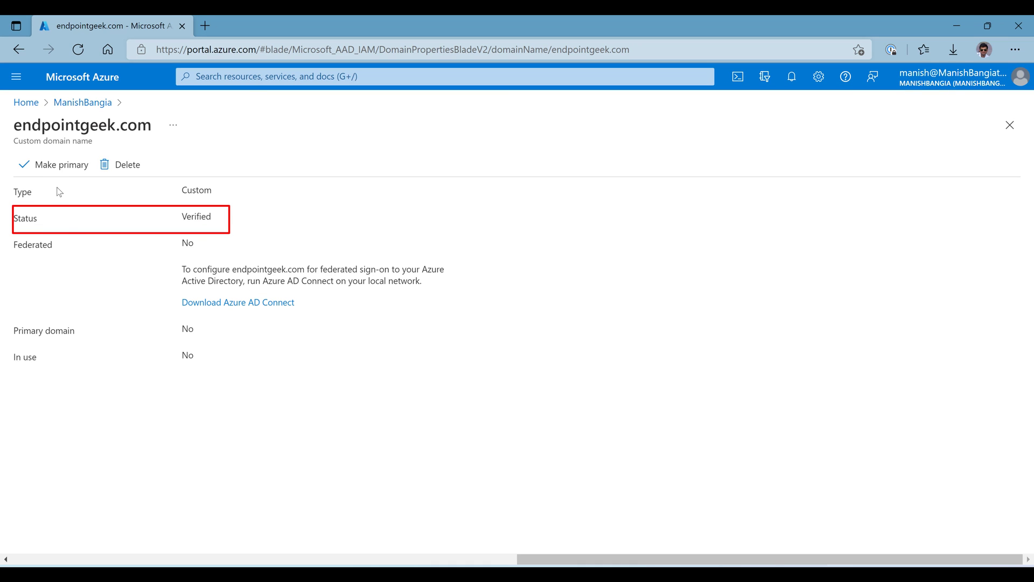
Make endpointgeek.com the tenant's primary domain and confirm.
{"action": "left_click", "coordinate": [59, 164]}
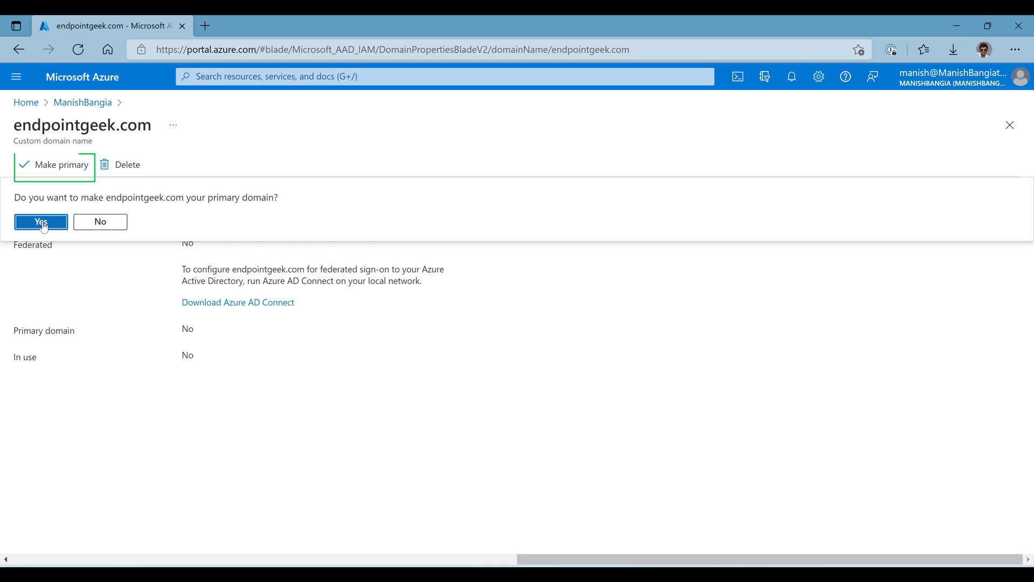
{"action": "left_click", "coordinate": [41, 221]}
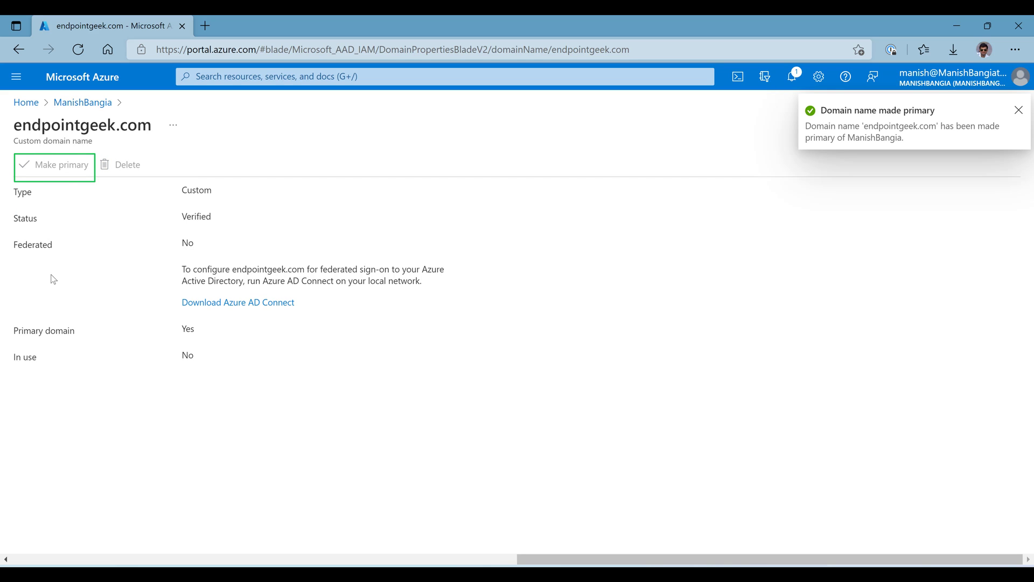
{"action": "mouse_move", "coordinate": [954, 192]}
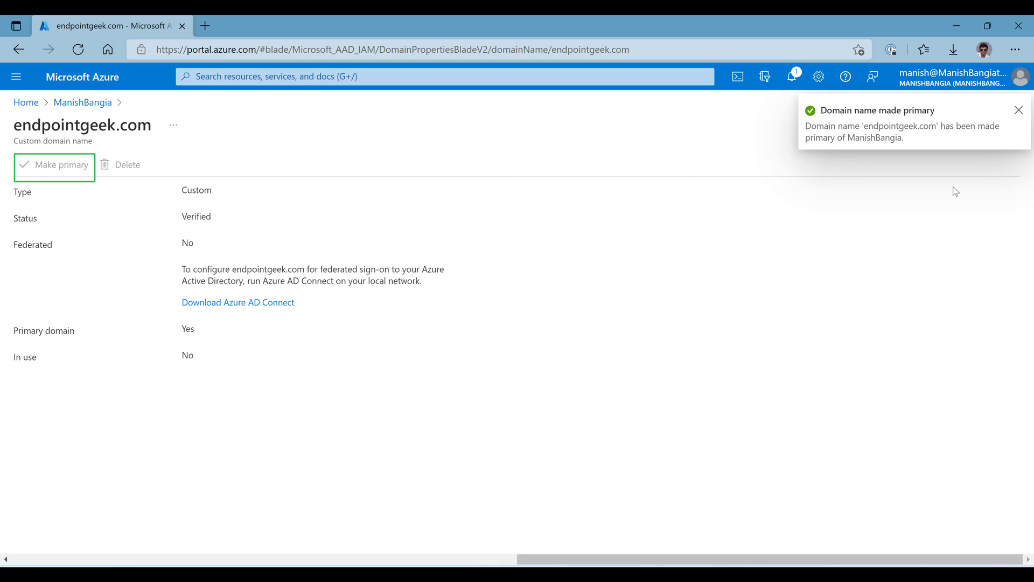
{"action": "mouse_move", "coordinate": [1020, 117]}
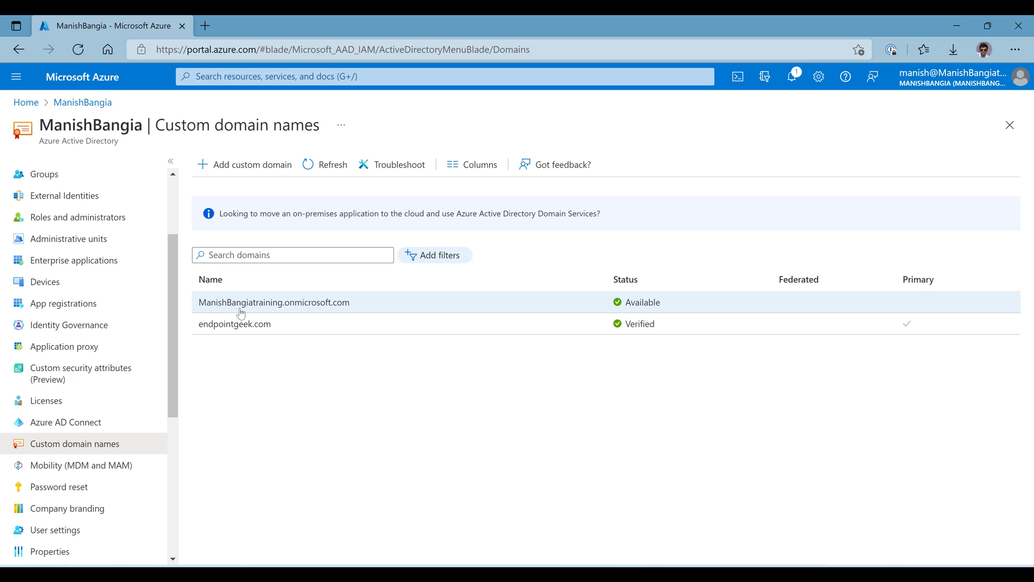
{"action": "mouse_move", "coordinate": [223, 306]}
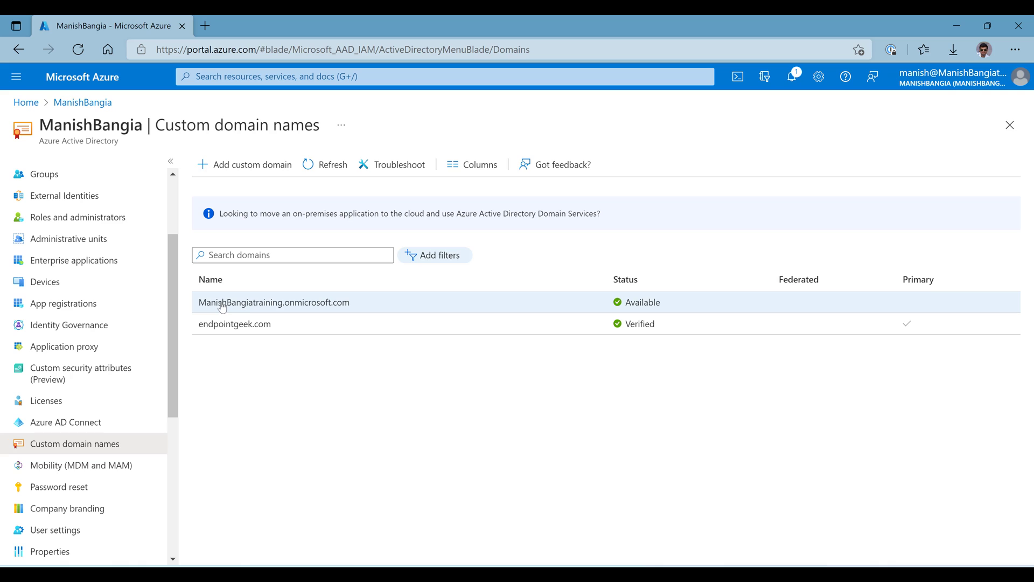
{"action": "mouse_move", "coordinate": [241, 308]}
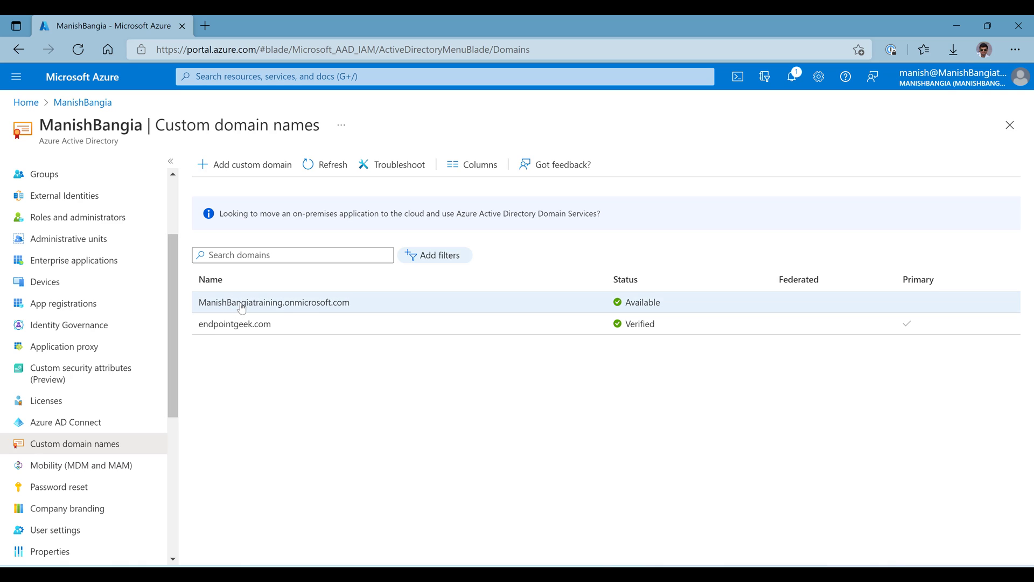
{"action": "mouse_move", "coordinate": [526, 312]}
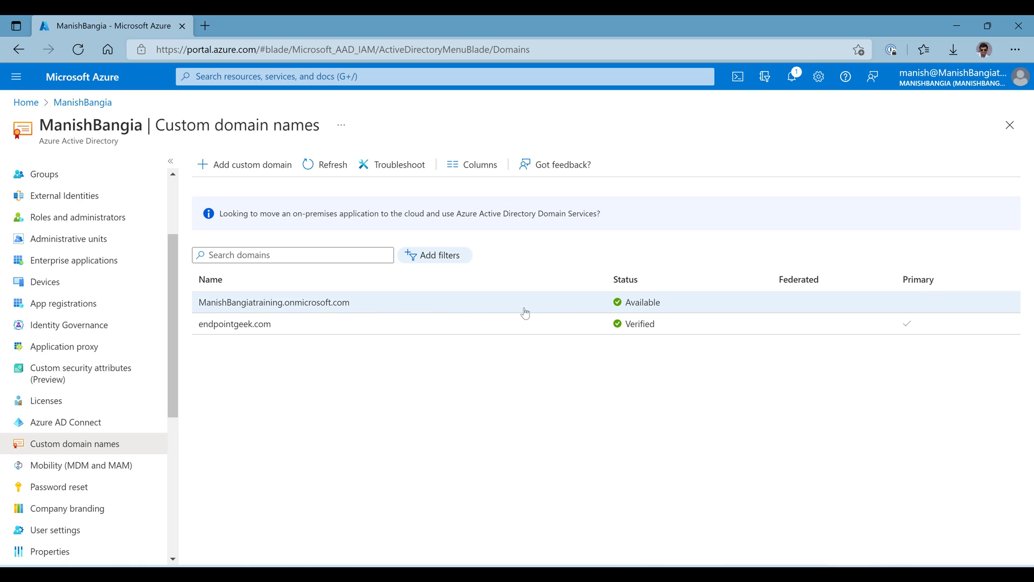
{"action": "mouse_move", "coordinate": [705, 299]}
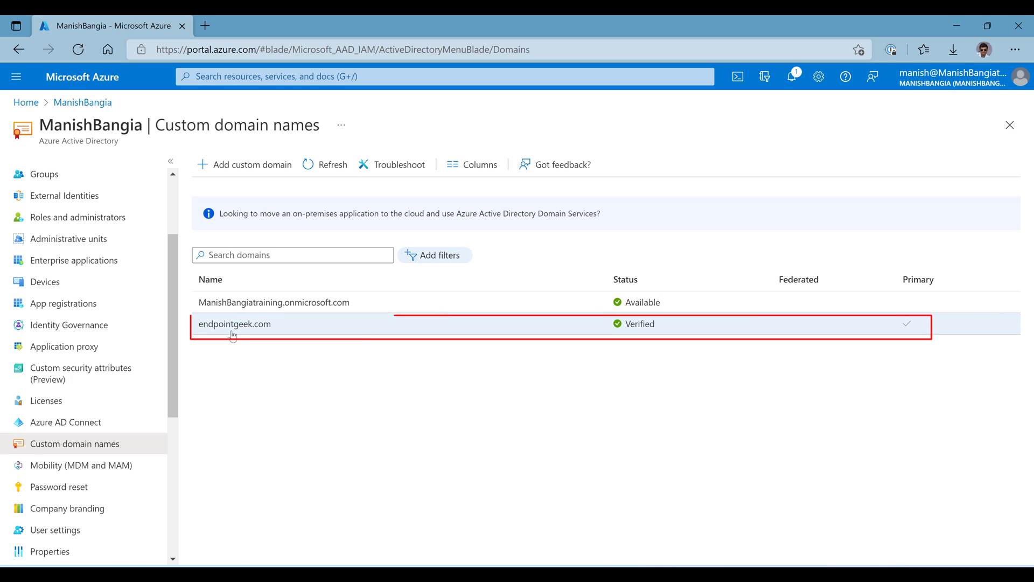
{"action": "mouse_move", "coordinate": [647, 343]}
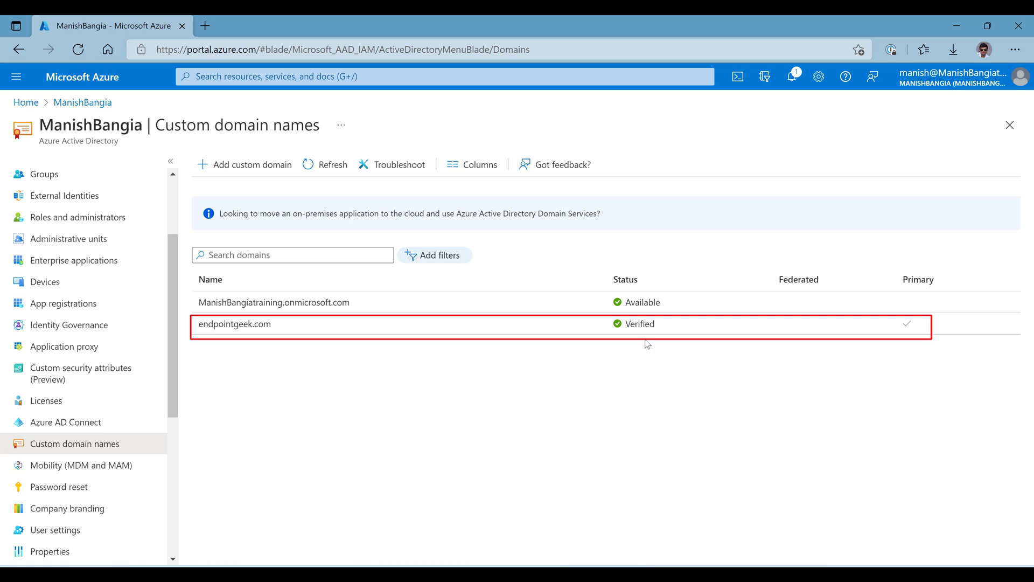
{"action": "mouse_move", "coordinate": [917, 329]}
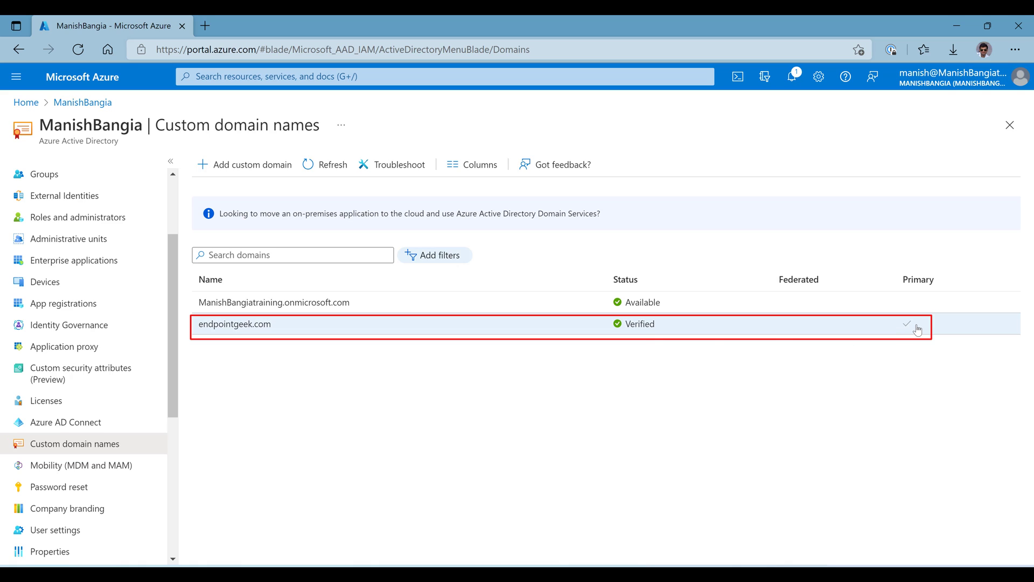
{"action": "mouse_move", "coordinate": [920, 332]}
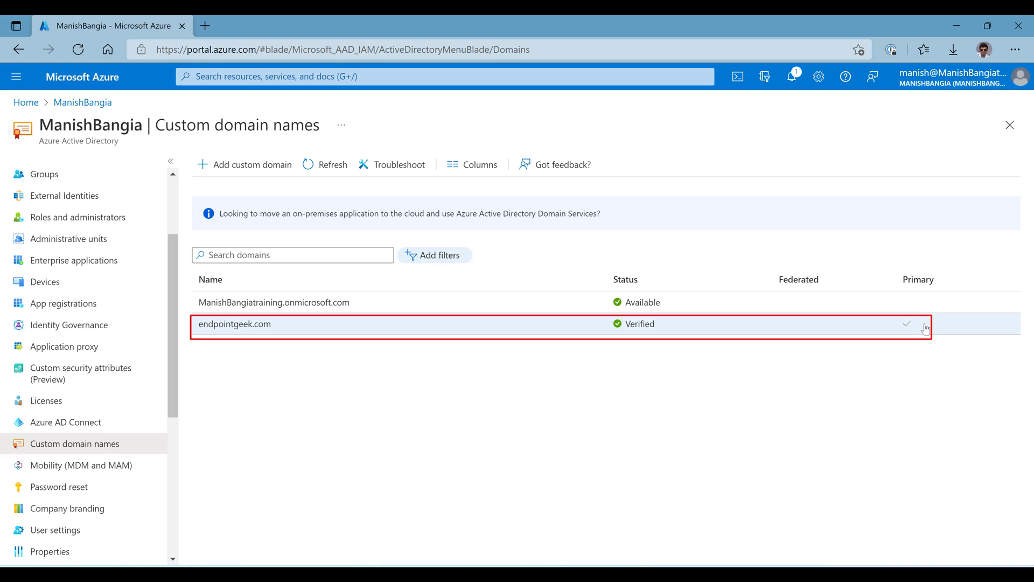
{"action": "mouse_move", "coordinate": [919, 332]}
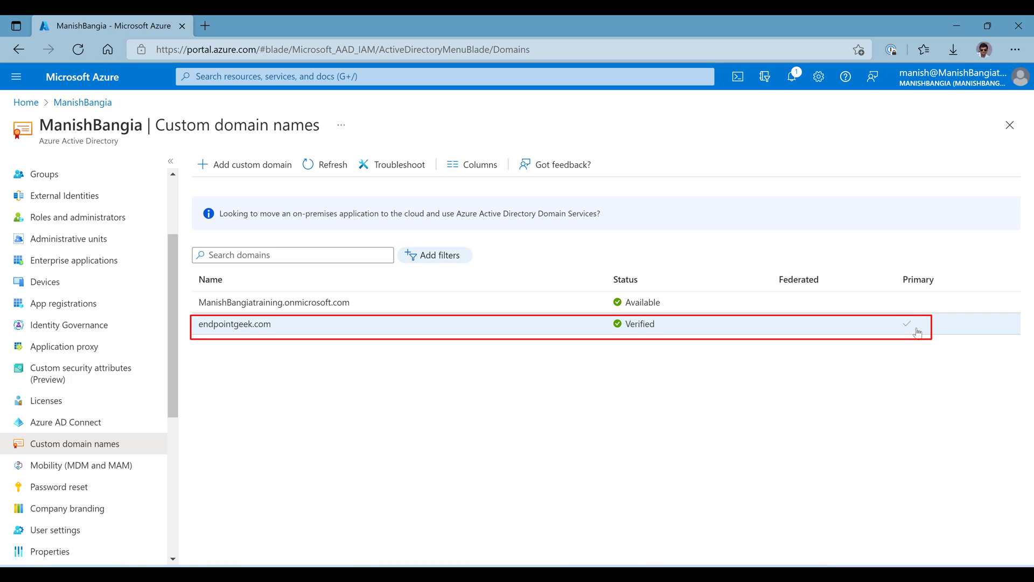
{"action": "mouse_move", "coordinate": [226, 333]}
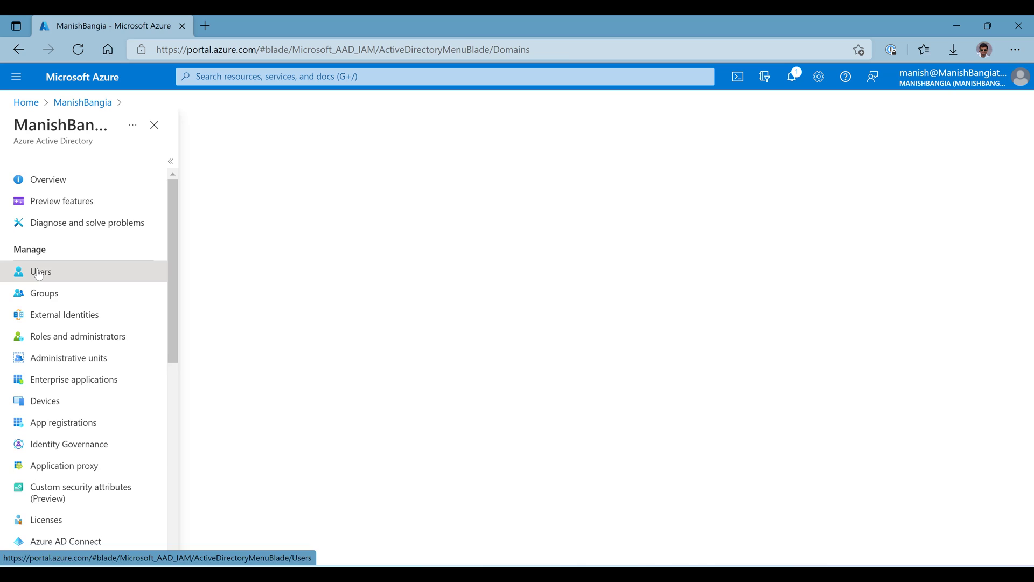
Start a new user named testuser1 and confirm the domain defaults to endpointgeek.com.
{"action": "left_click", "coordinate": [41, 270]}
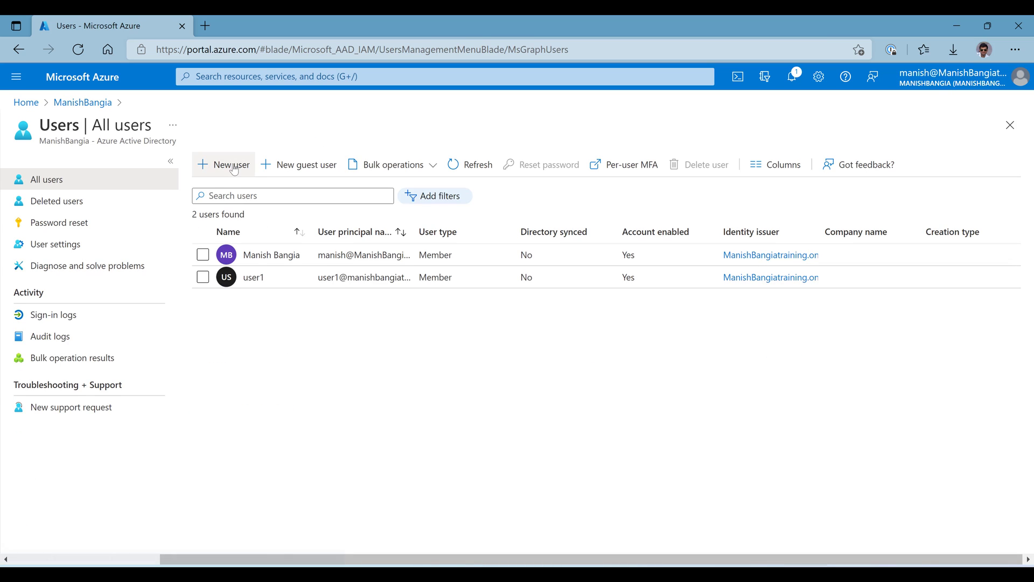
{"action": "left_click", "coordinate": [230, 164]}
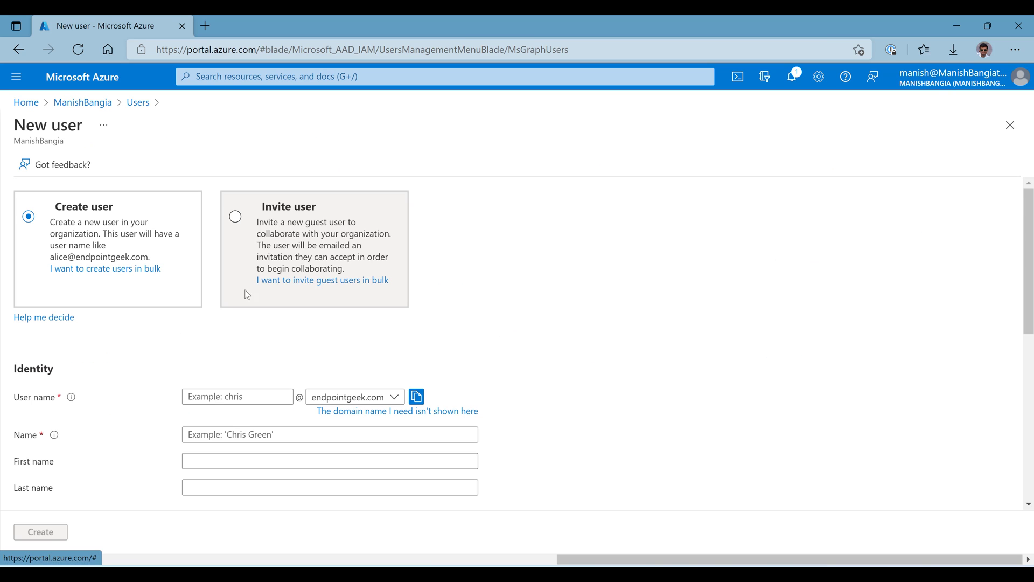
{"action": "type", "text": "testuser1"}
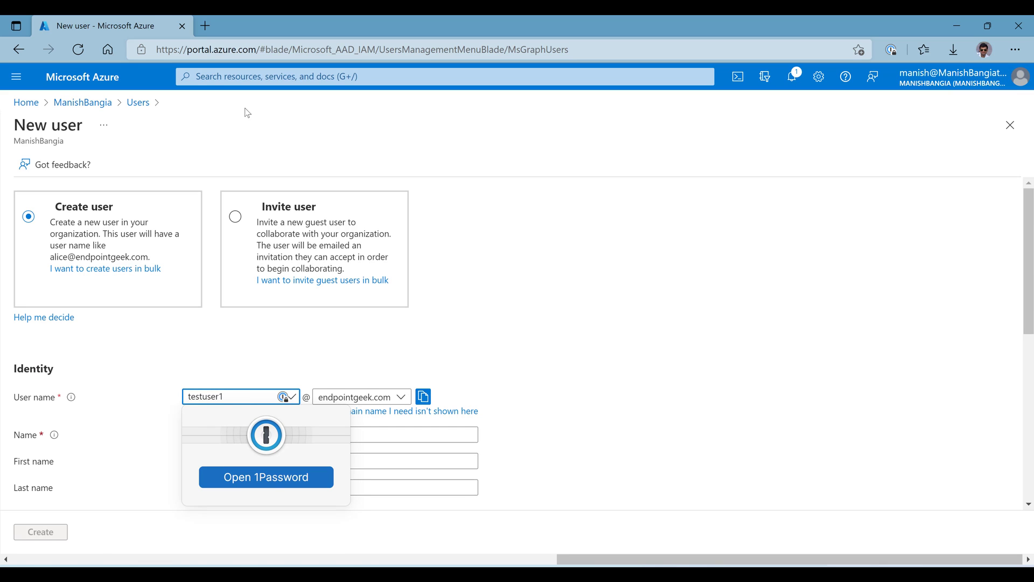
{"action": "mouse_move", "coordinate": [381, 411]}
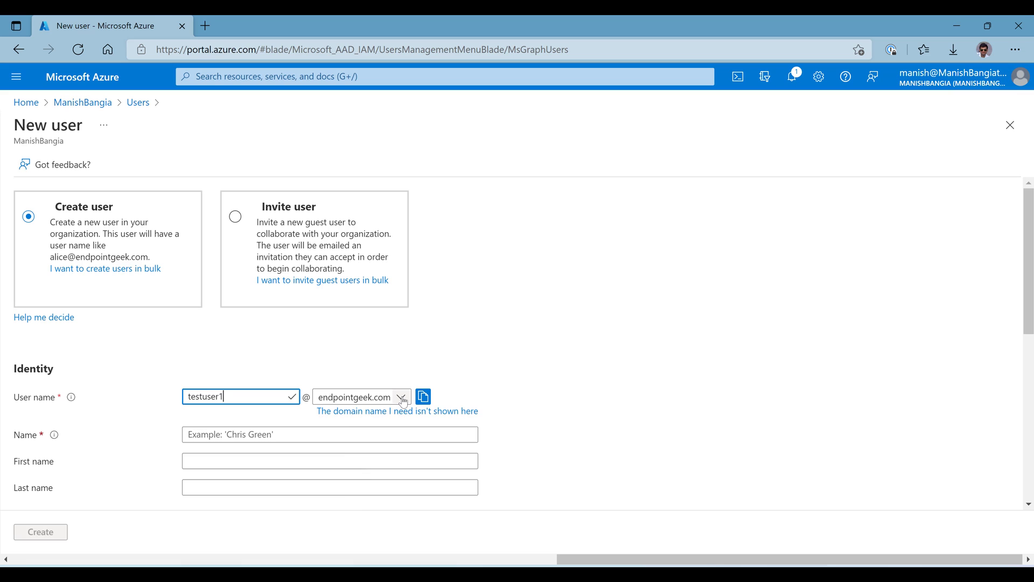
{"action": "left_click", "coordinate": [403, 396]}
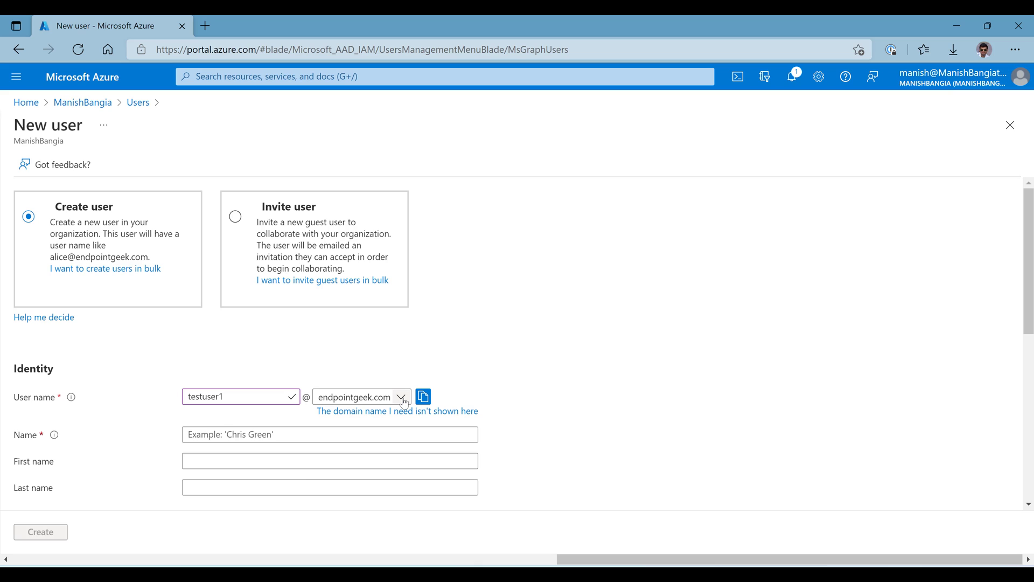
{"action": "mouse_move", "coordinate": [480, 350]}
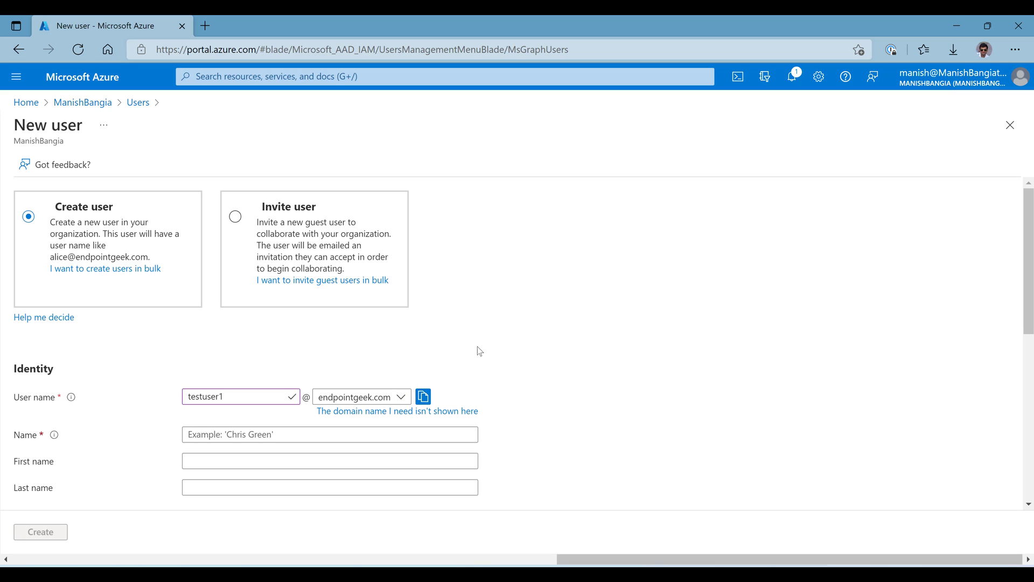
{"action": "mouse_move", "coordinate": [518, 330]}
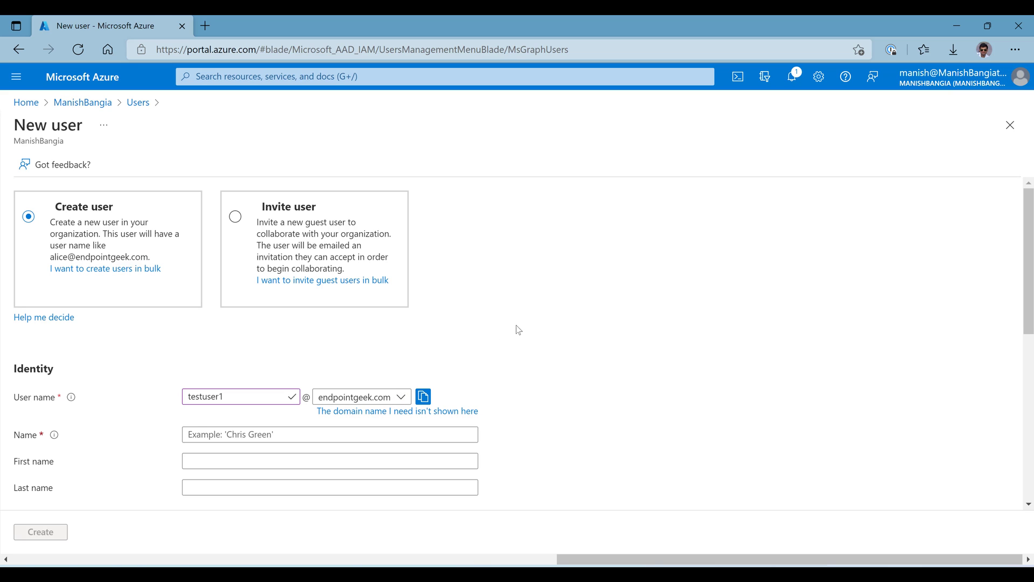
{"action": "mouse_move", "coordinate": [628, 293]}
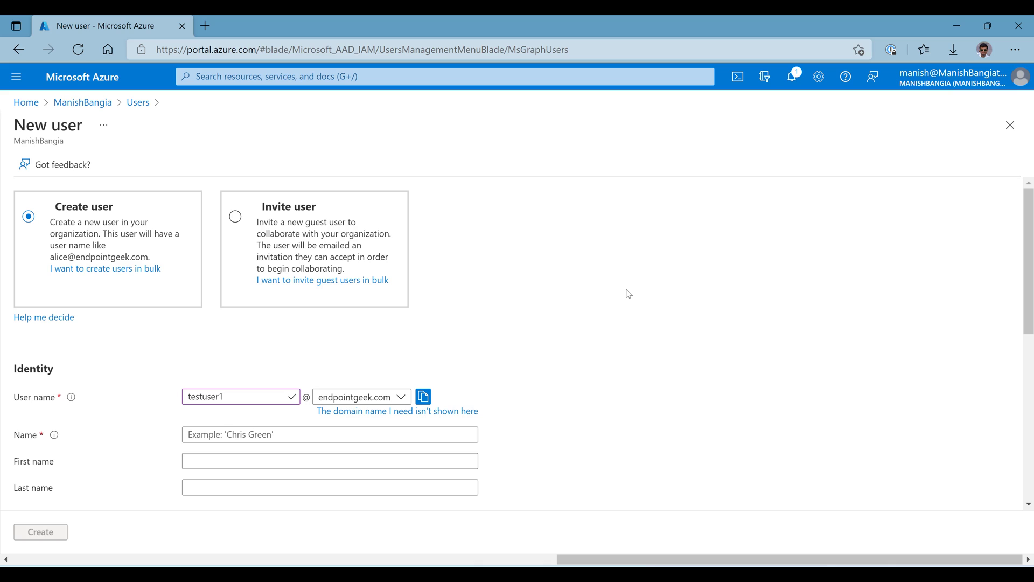
{"action": "mouse_move", "coordinate": [749, 474]}
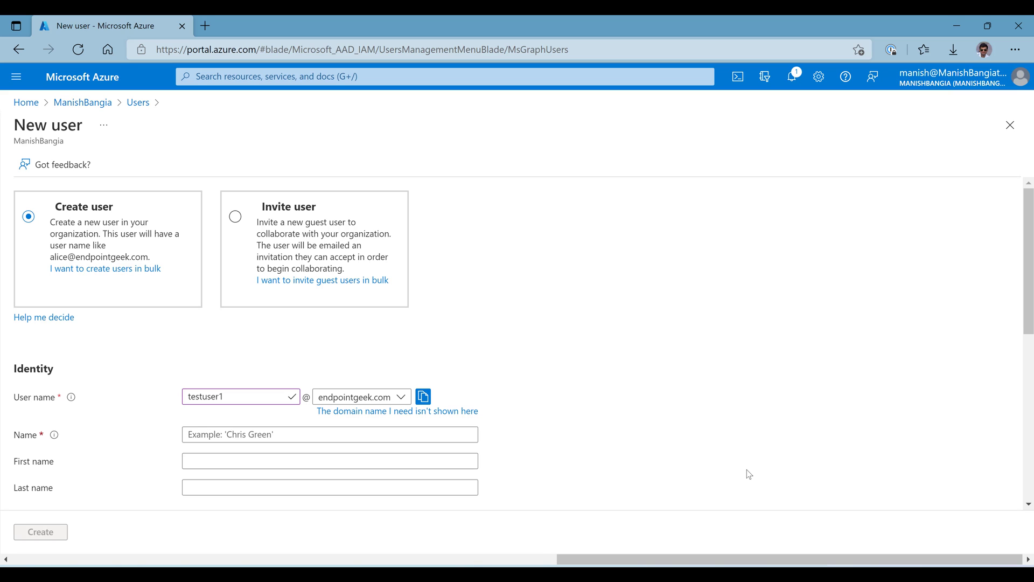
{"action": "mouse_move", "coordinate": [754, 470]}
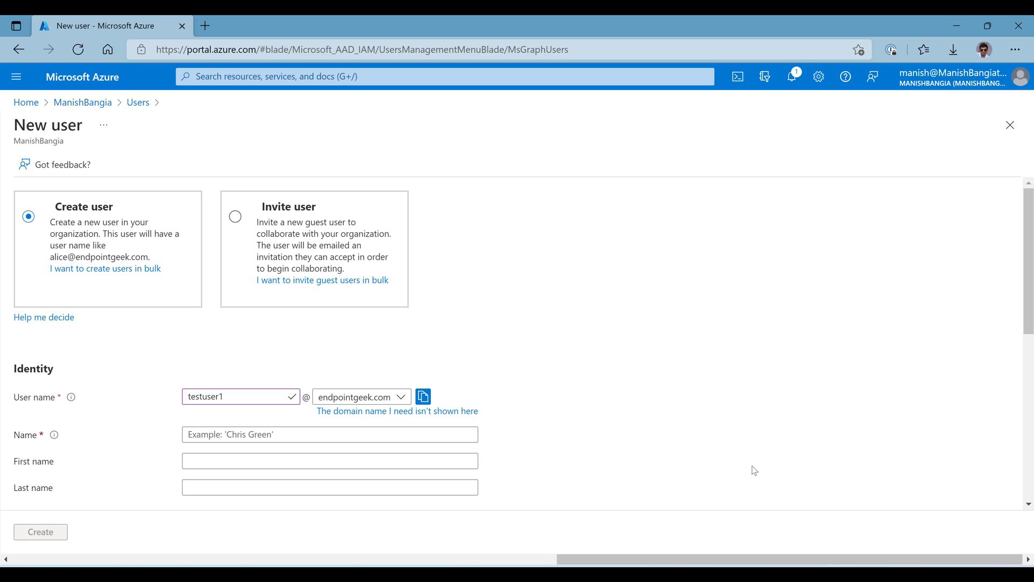